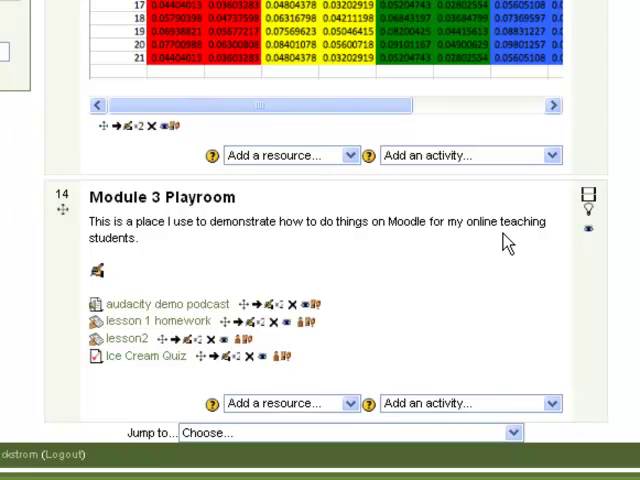
pyautogui.moveTo(208, 390)
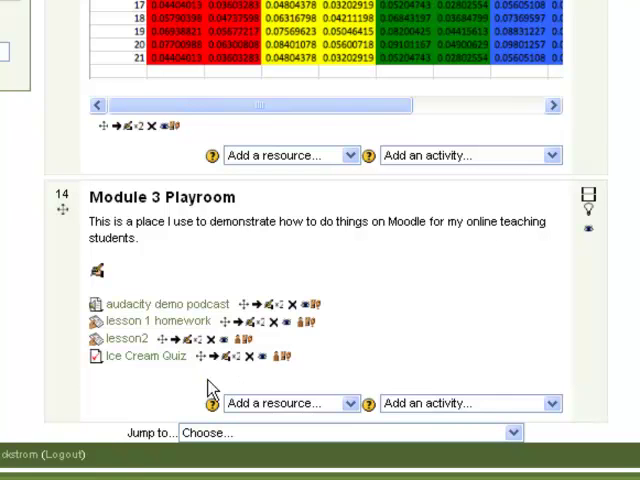
pyautogui.moveTo(208, 422)
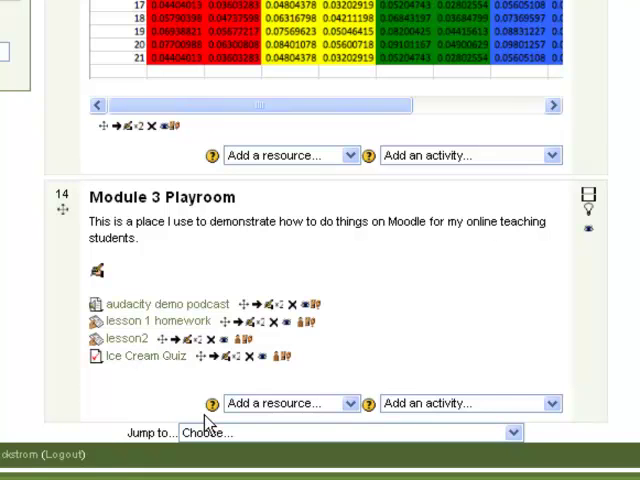
# Open the Ice Cream Quiz from the Module 3 Playroom section.
pyautogui.click(144, 356)
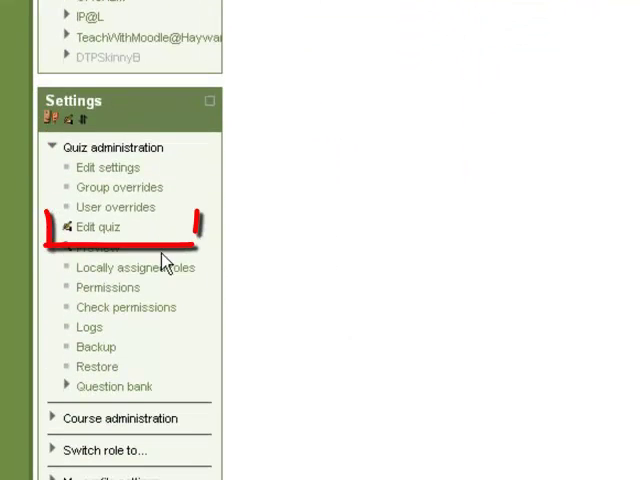
# Open the Ice Cream Quiz for editing, showing its pages and the True/False question.
pyautogui.click(98, 228)
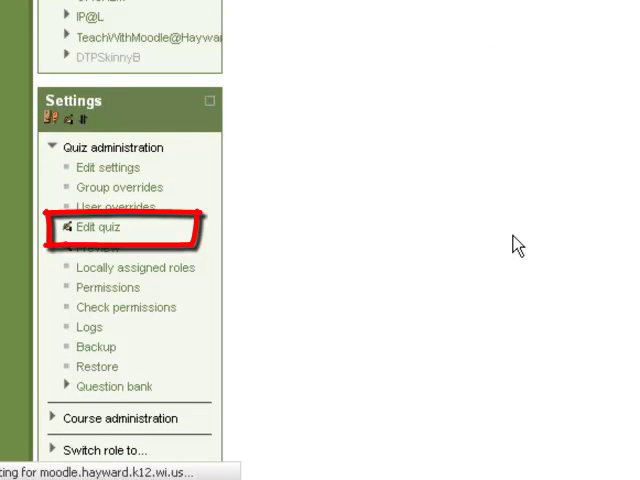
pyautogui.click(96, 228)
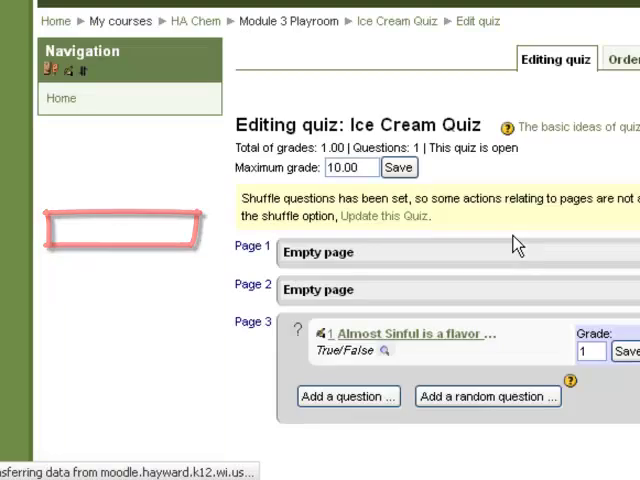
pyautogui.scroll(-3)
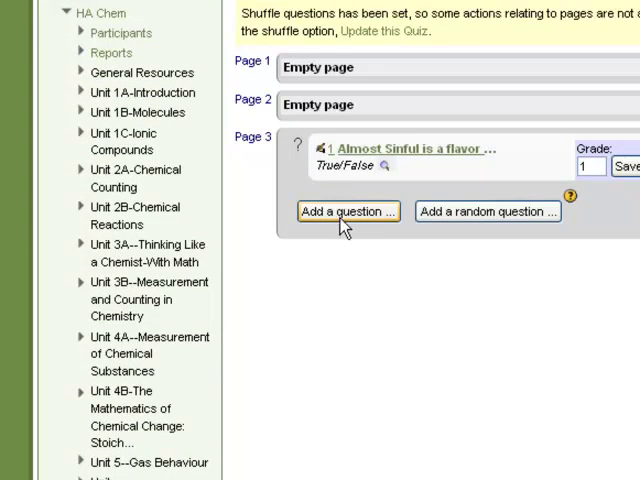
# Add a new question of type Multiple choice to the quiz.
pyautogui.click(348, 212)
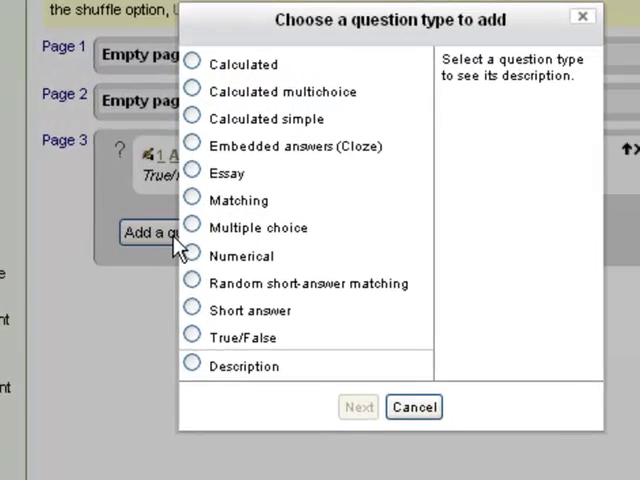
pyautogui.click(192, 228)
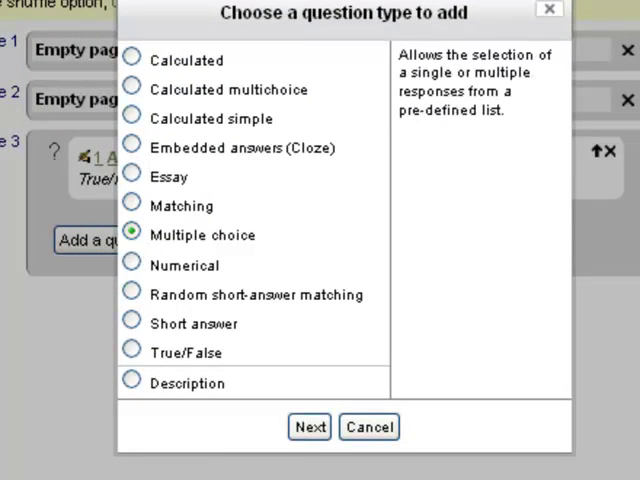
pyautogui.click(368, 426)
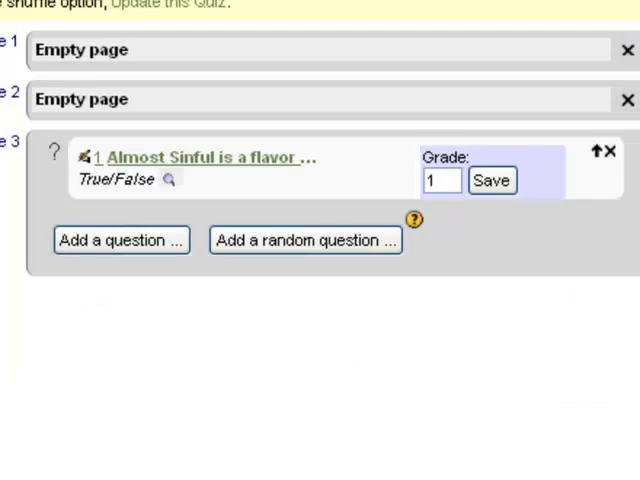
pyautogui.click(122, 240)
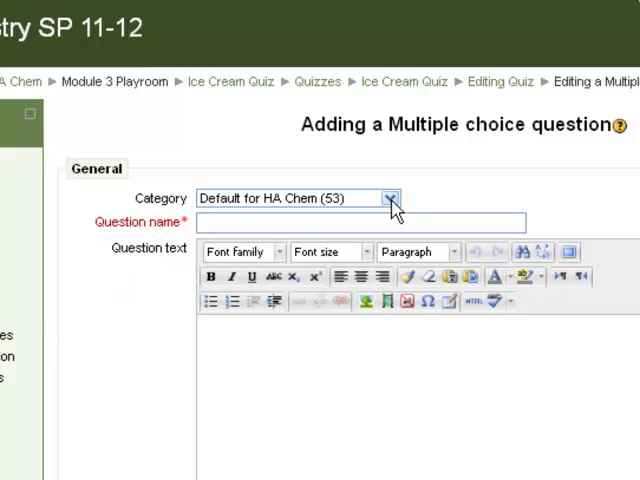
# Use the Default for Ice Cream Quiz category and name the question 2.
pyautogui.click(388, 198)
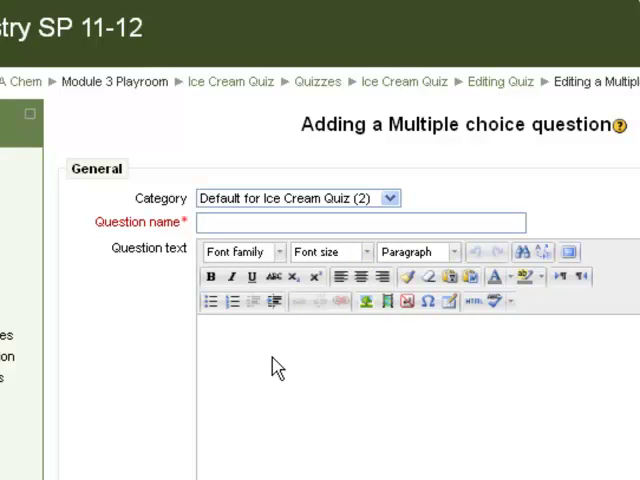
pyautogui.click(270, 222)
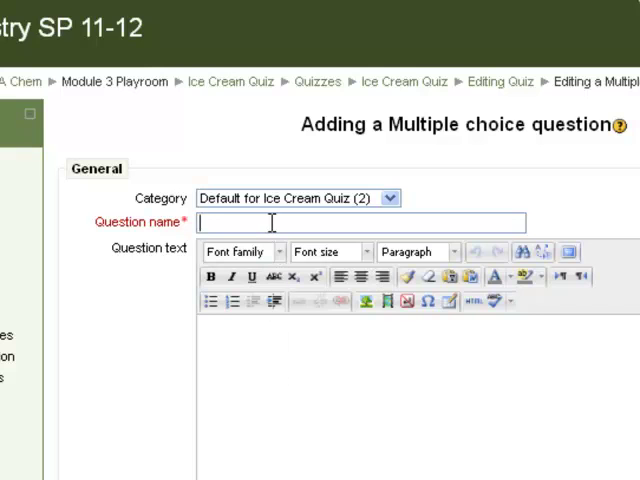
pyautogui.write('2')
pyautogui.click(418, 398)
pyautogui.write('What is the')
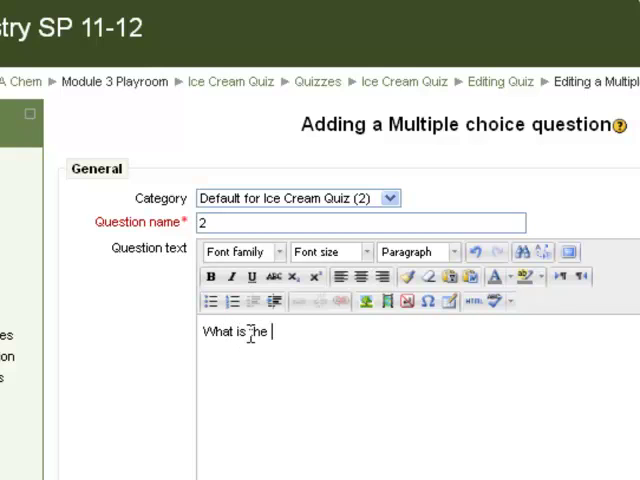
# Enter the question text asking for the best ice cream flavor at West Dairy.
pyautogui.write('best flaor of Ice')
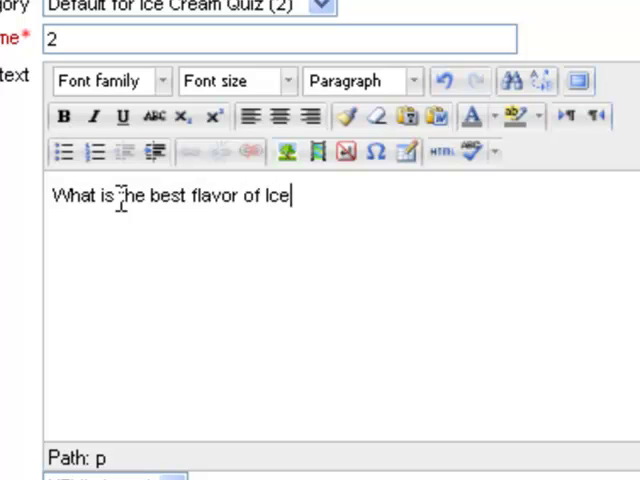
pyautogui.write('Cream')
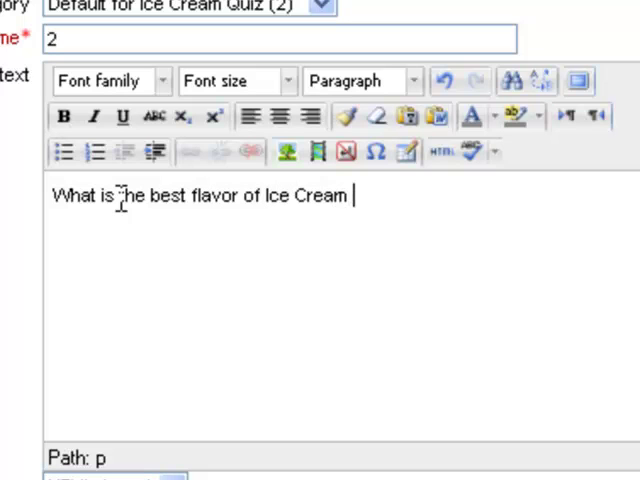
pyautogui.write('at West')
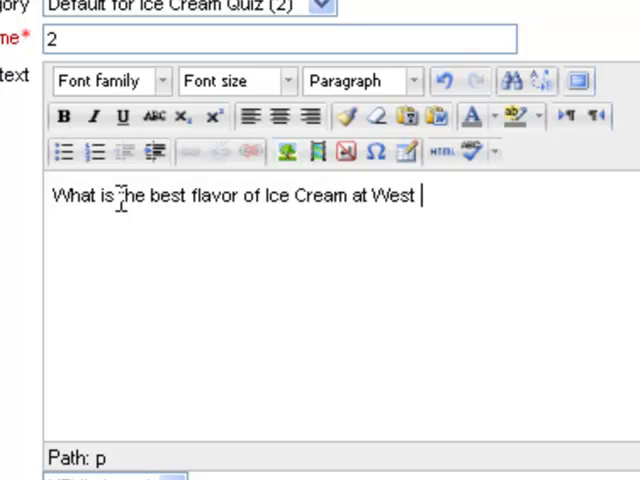
pyautogui.write('Dairy?')
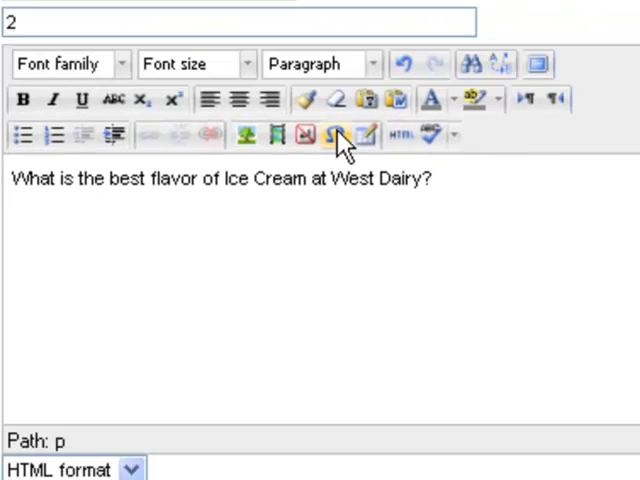
pyautogui.click(336, 136)
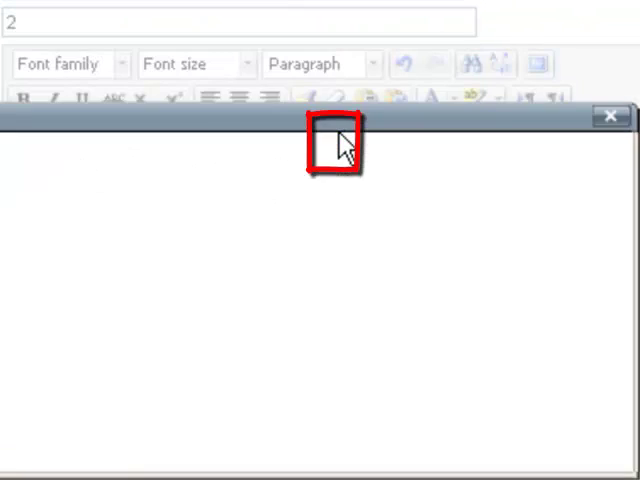
pyautogui.click(328, 140)
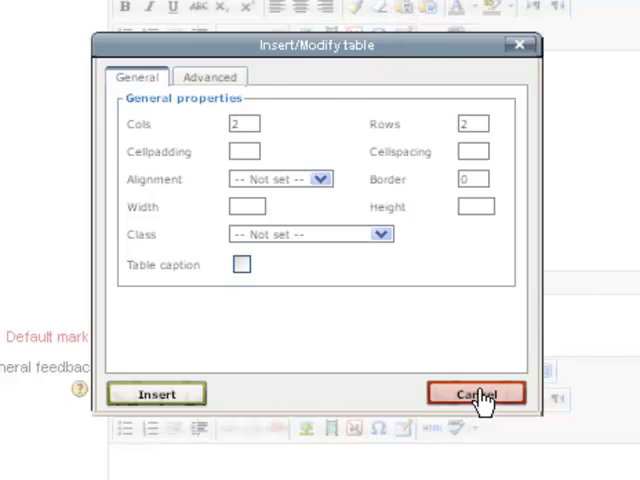
pyautogui.click(478, 392)
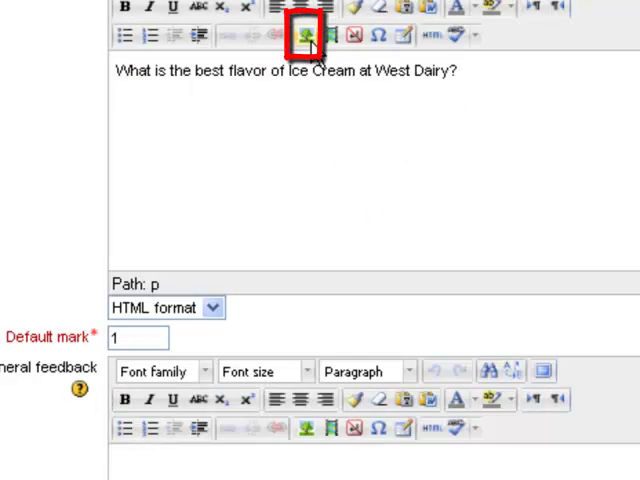
pyautogui.click(304, 36)
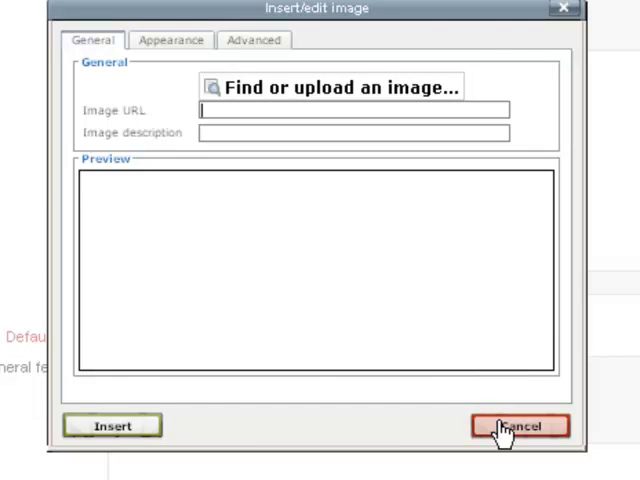
pyautogui.click(520, 424)
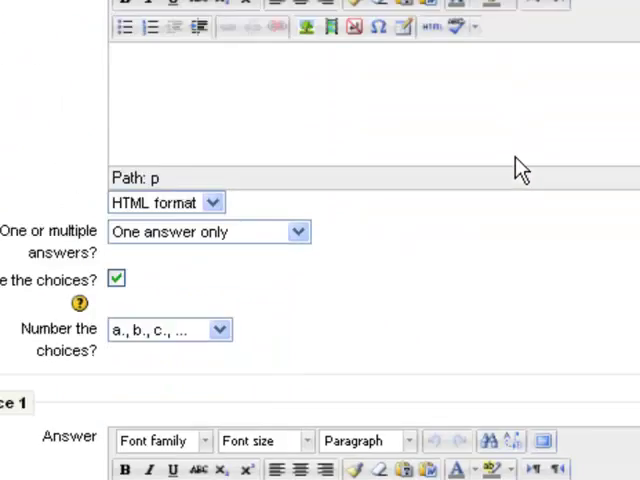
# Keep one answer only, shuffled choices and a, b, c numbering.
pyautogui.scroll(-3)
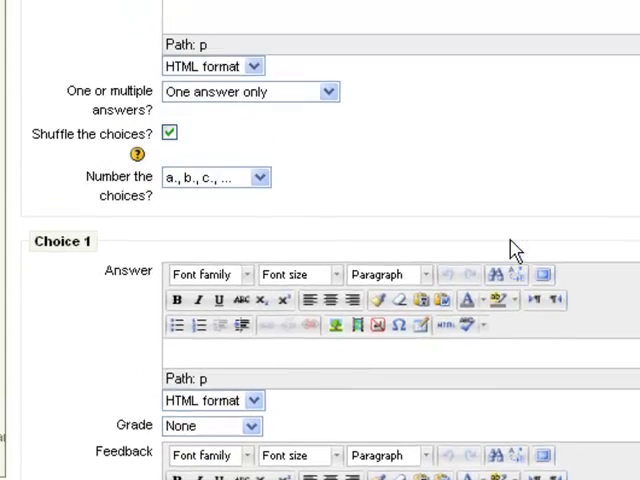
pyautogui.scroll(3)
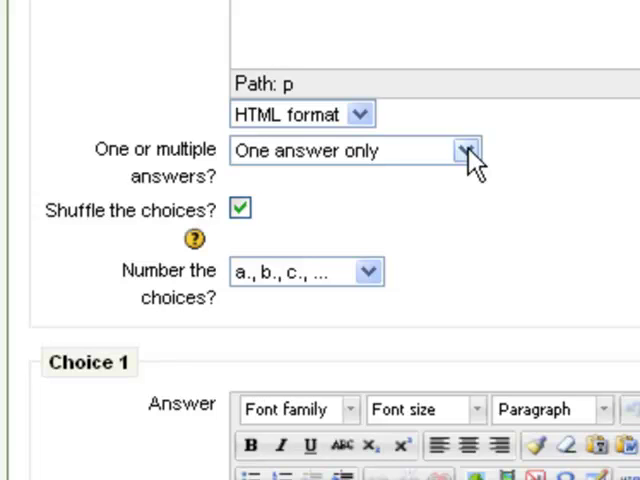
pyautogui.click(464, 152)
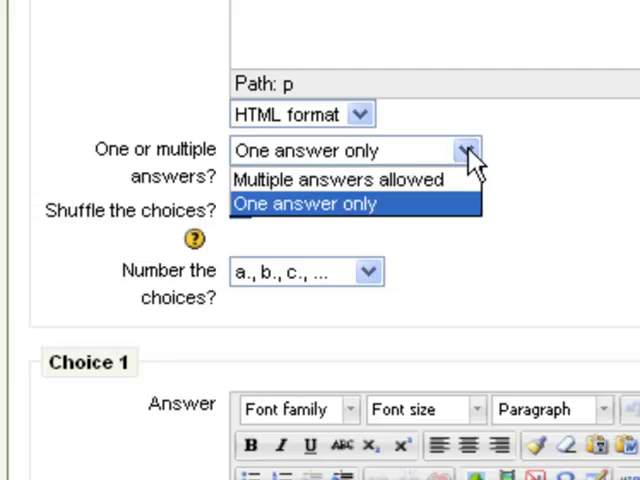
pyautogui.moveTo(356, 180)
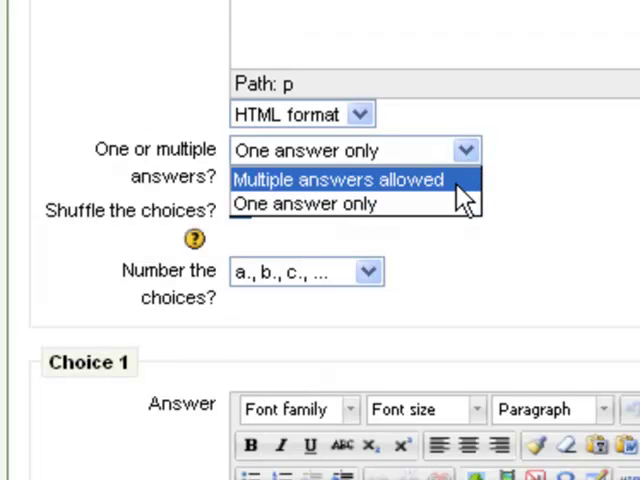
pyautogui.click(320, 204)
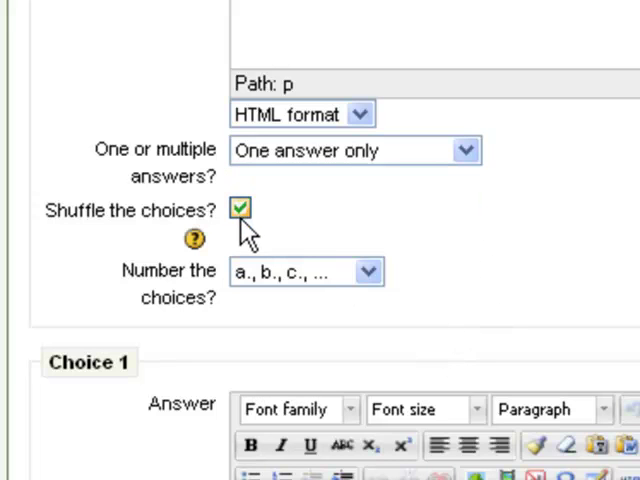
pyautogui.moveTo(304, 238)
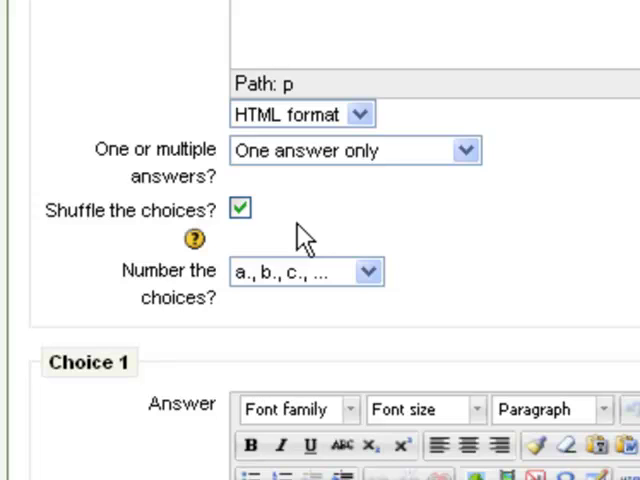
pyautogui.moveTo(432, 276)
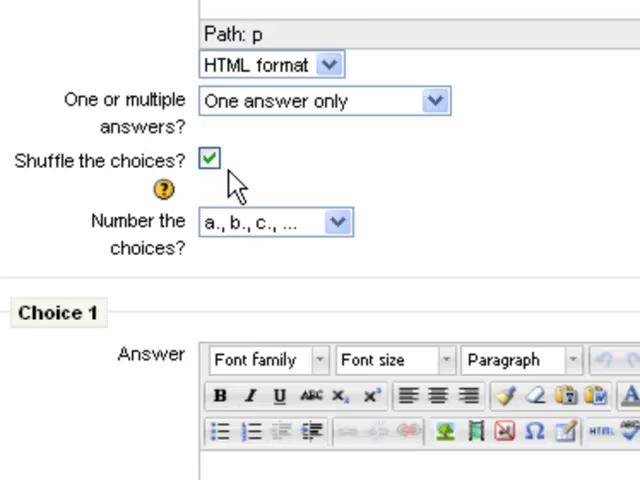
pyautogui.click(210, 160)
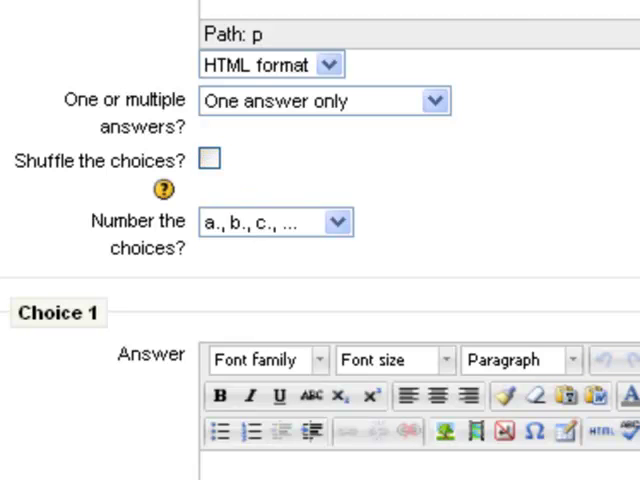
pyautogui.click(212, 160)
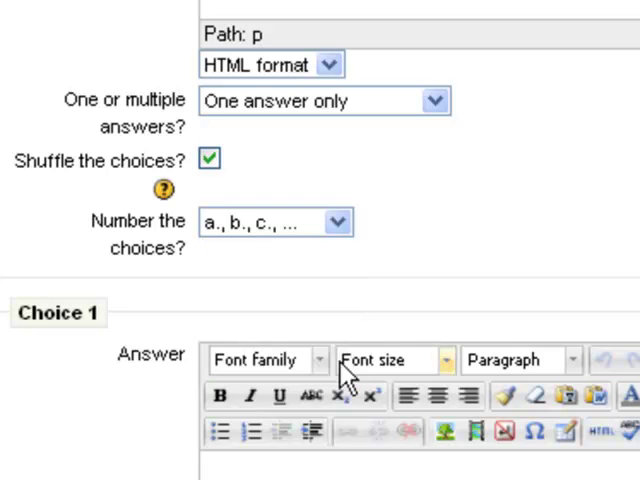
# Enter pistachio as the Choice 1 answer.
pyautogui.scroll(-3)
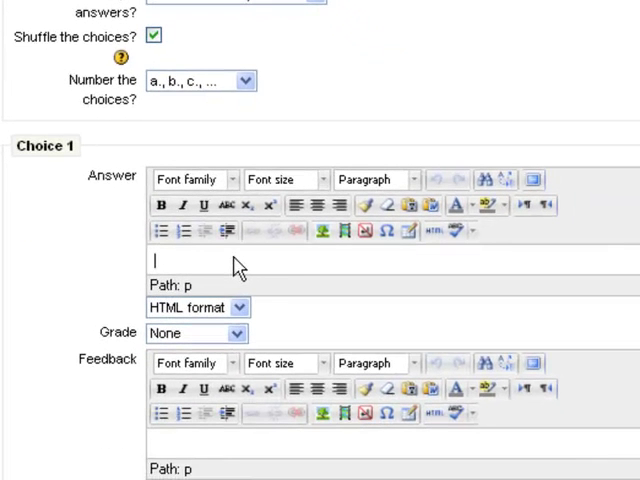
pyautogui.moveTo(242, 268)
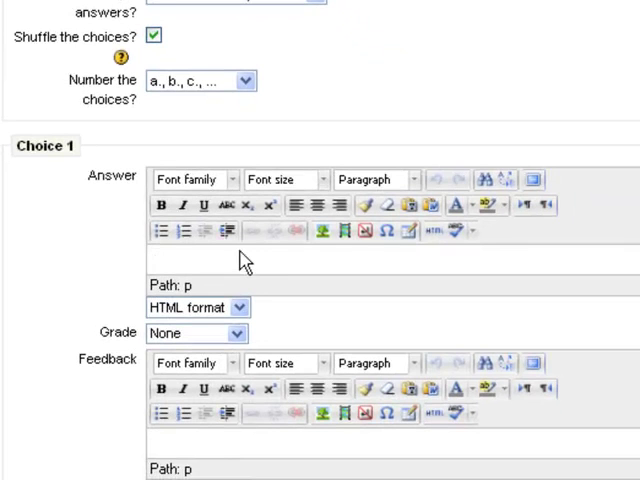
pyautogui.write('pista')
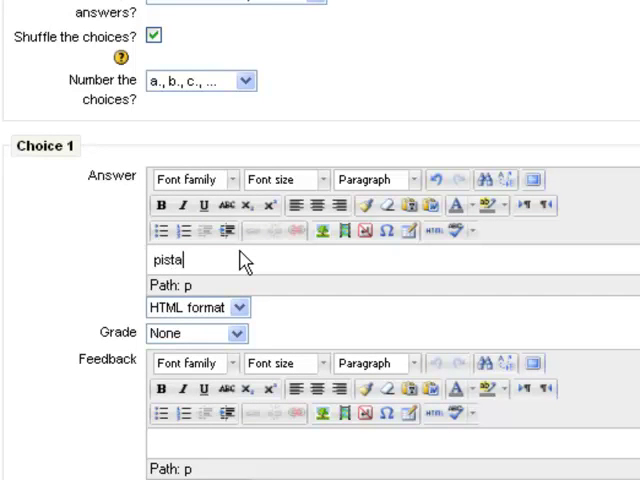
pyautogui.write('chio')
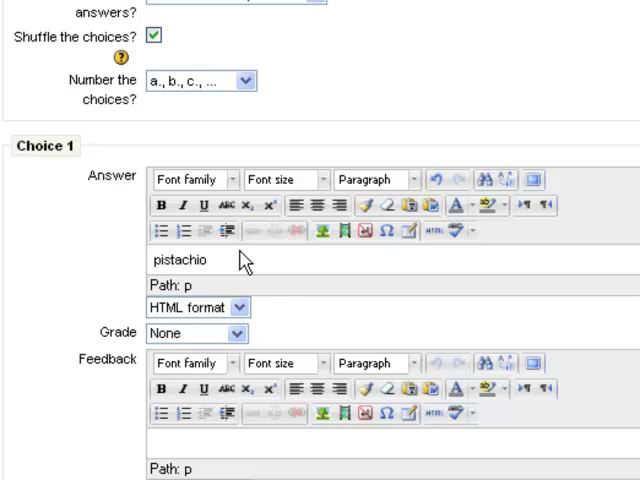
pyautogui.click(200, 260)
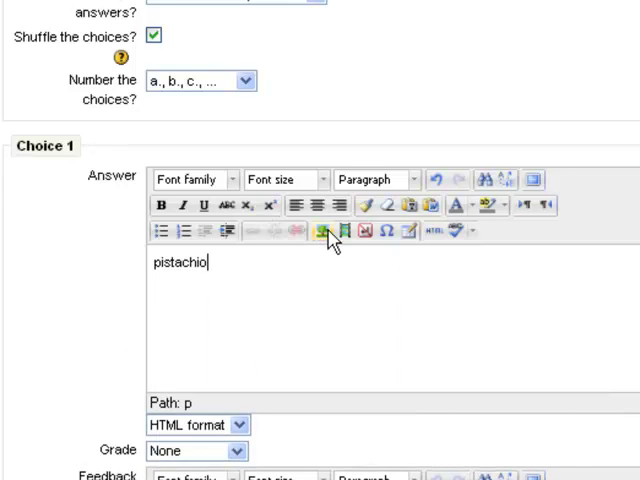
# Upload the green ice cream cone picture for Choice 1.
pyautogui.click(320, 232)
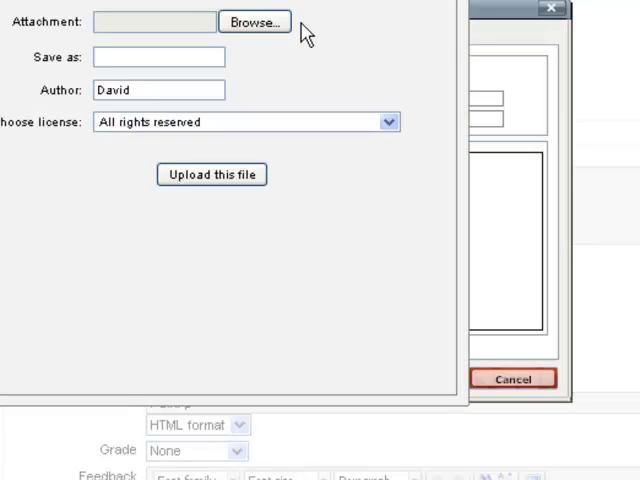
pyautogui.click(252, 20)
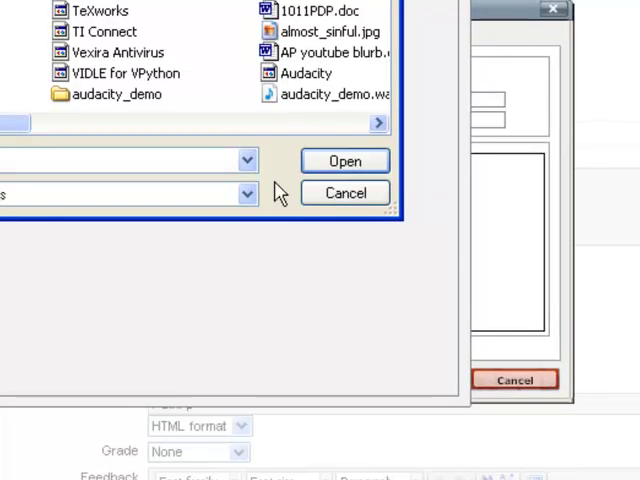
pyautogui.click(344, 160)
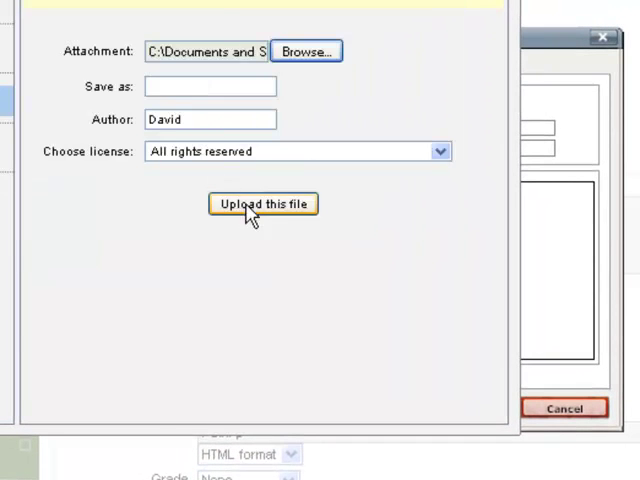
pyautogui.click(262, 204)
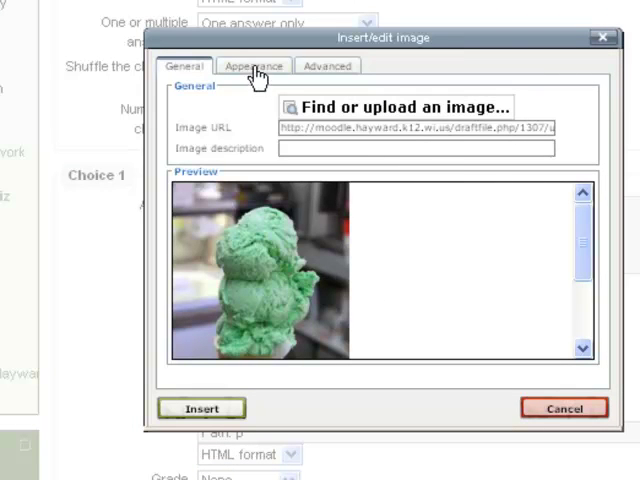
# Set the picture's appearance dimensions and insert it without a description.
pyautogui.click(252, 64)
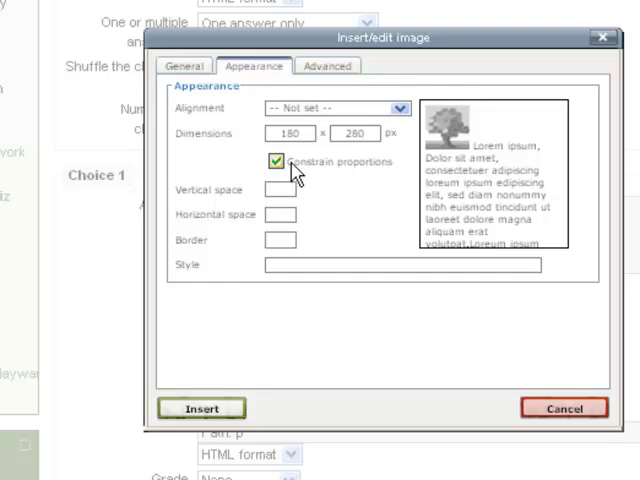
pyautogui.click(288, 132)
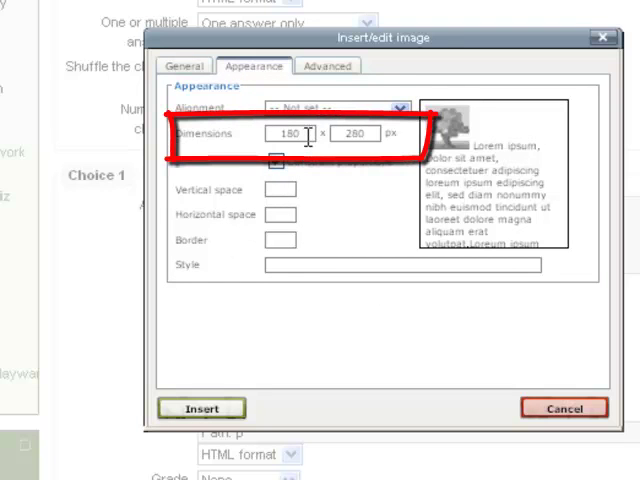
pyautogui.click(356, 132)
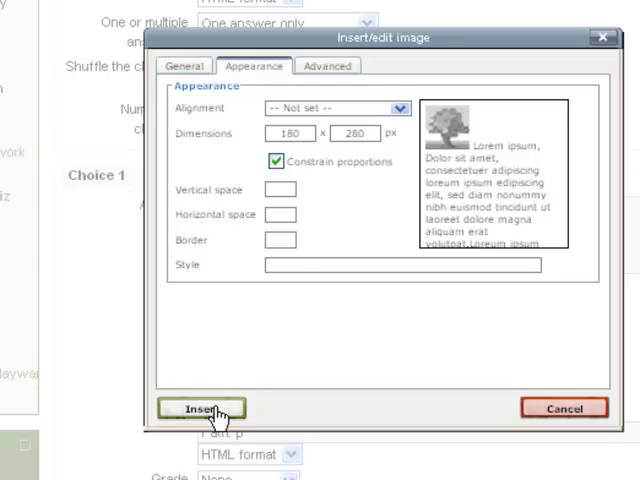
pyautogui.click(200, 408)
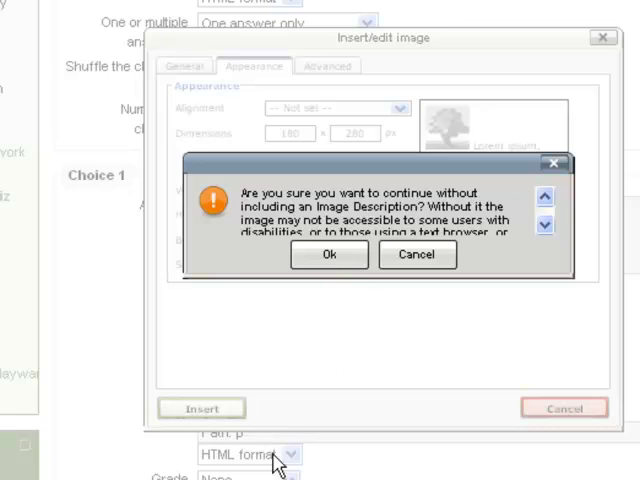
pyautogui.click(328, 256)
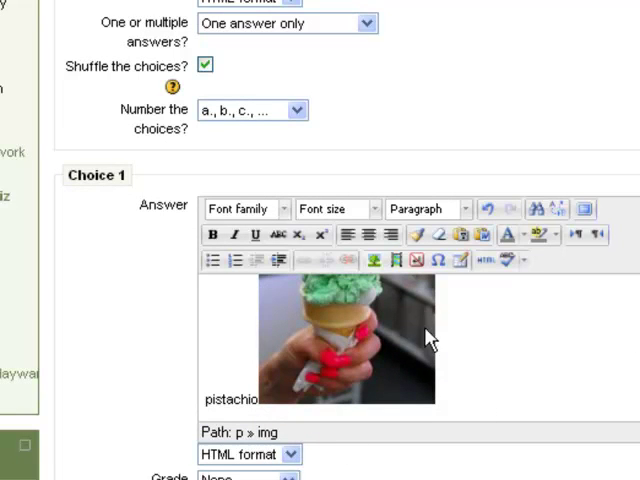
pyautogui.moveTo(560, 352)
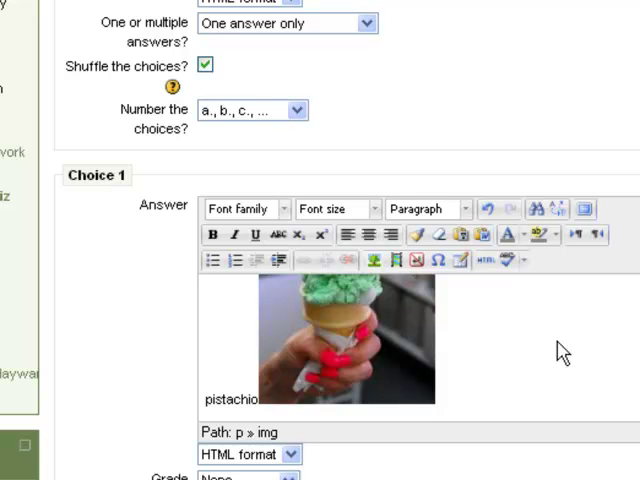
# Grade Choice 1 at 100% with the feedback Great job!
pyautogui.scroll(-3)
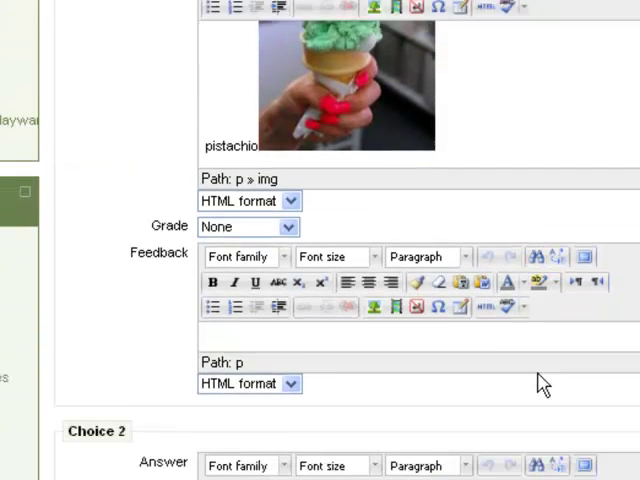
pyautogui.scroll(-3)
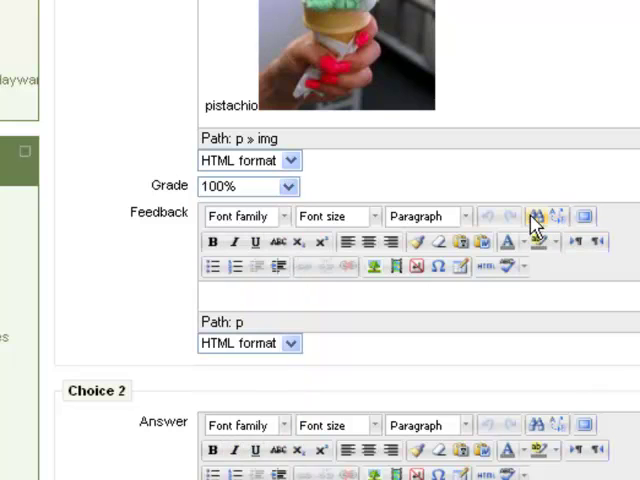
pyautogui.moveTo(490, 210)
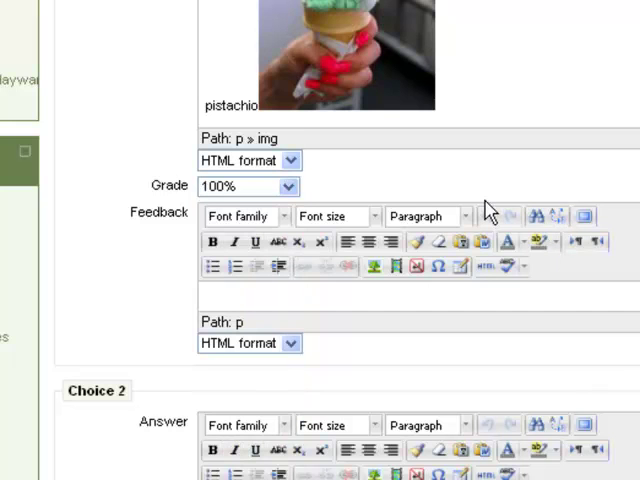
pyautogui.scroll(-3)
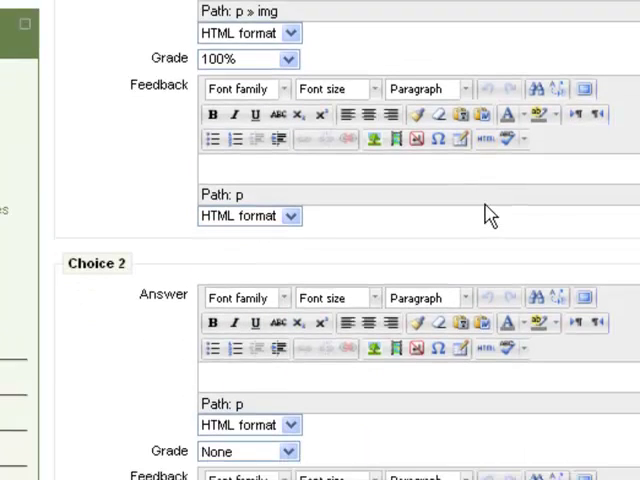
pyautogui.scroll(-3)
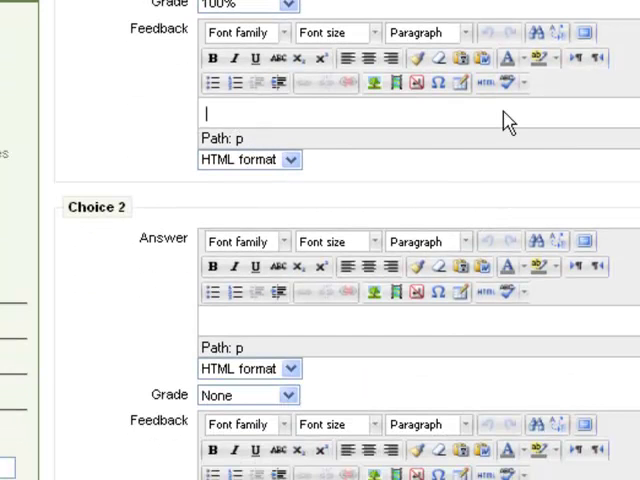
pyautogui.write('Gra')
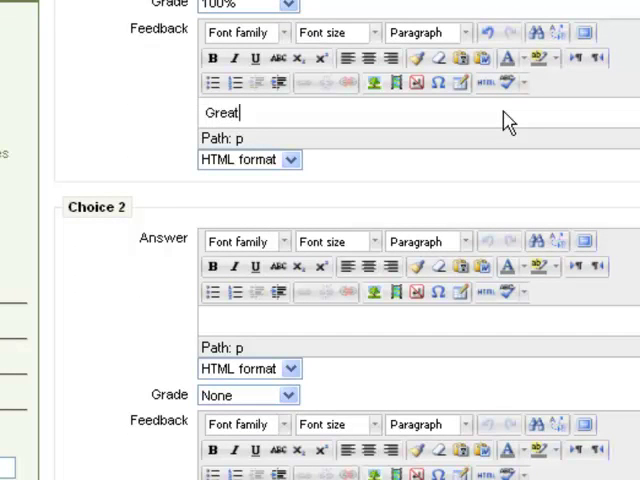
pyautogui.write('job')
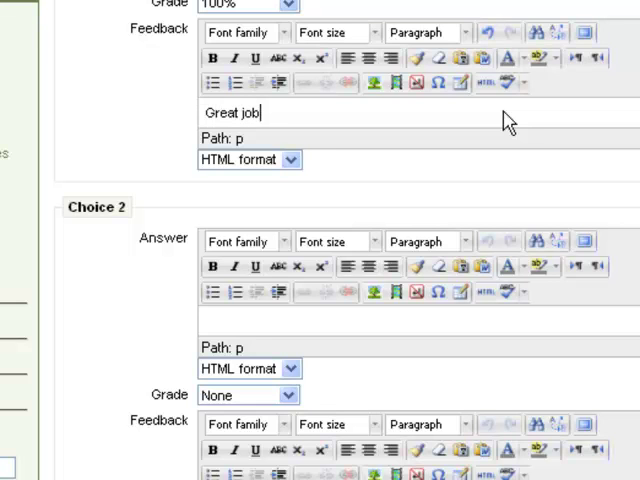
pyautogui.scroll(-3)
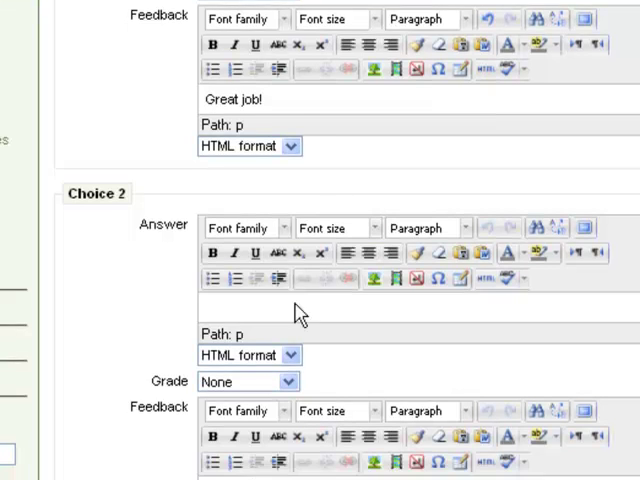
# Enter Almost Sinful as the Choice 2 answer.
pyautogui.scroll(-3)
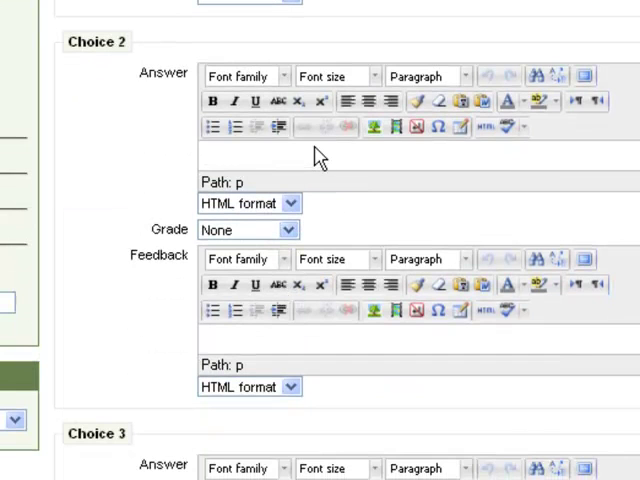
pyautogui.write('Almost Sin')
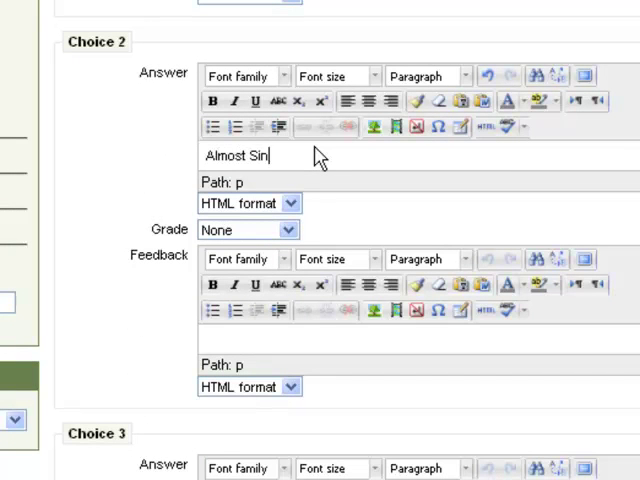
pyautogui.write('ful')
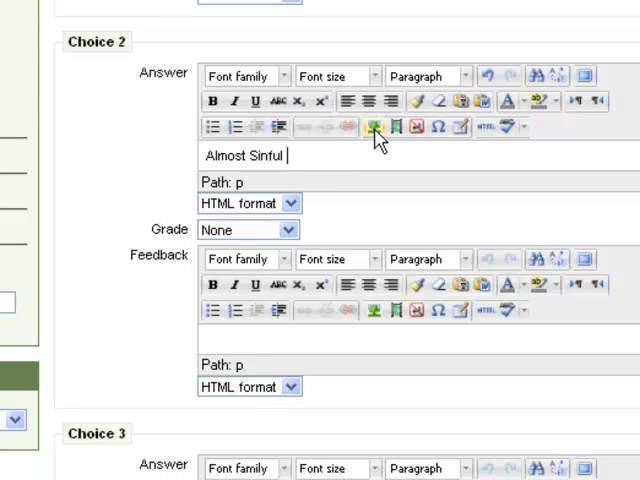
# Upload the ice cream cone picture for the Choice 2 answer.
pyautogui.click(372, 128)
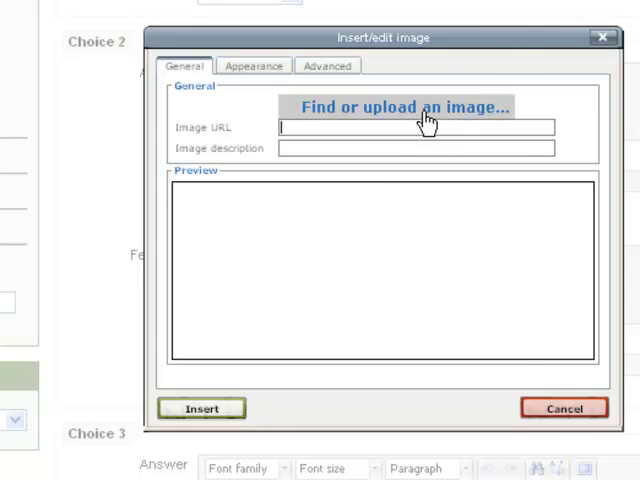
pyautogui.click(398, 106)
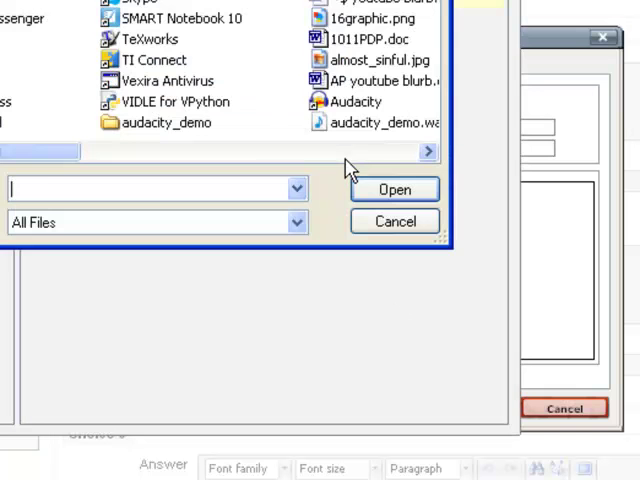
pyautogui.click(394, 188)
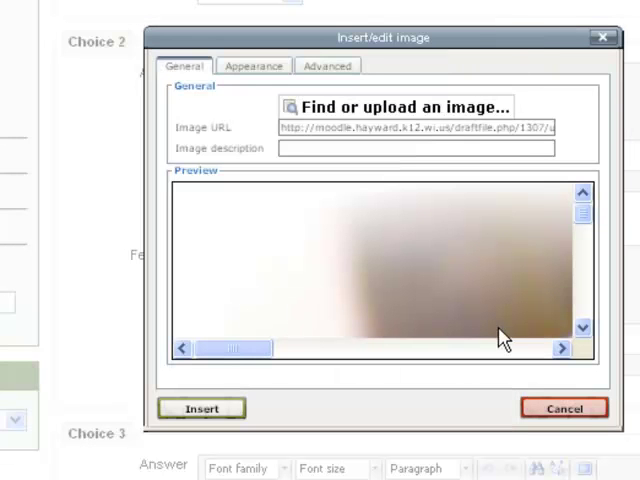
# Resize the picture to 250 pixels wide and insert it without a description.
pyautogui.click(252, 64)
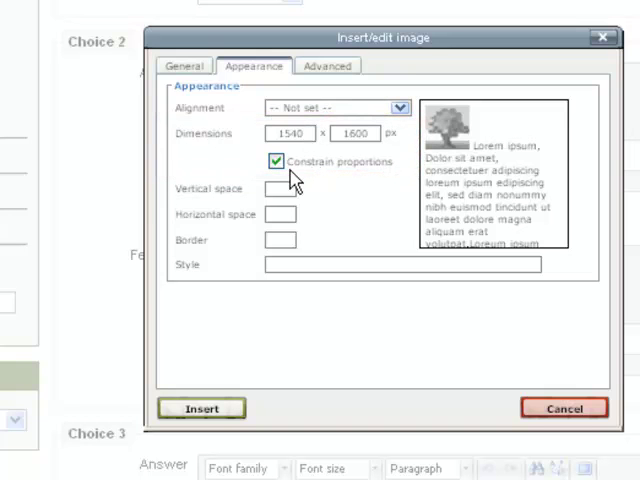
pyautogui.moveTo(340, 184)
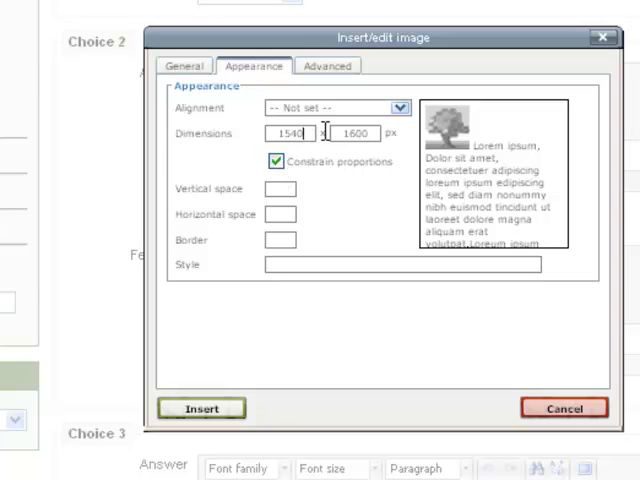
pyautogui.click(292, 132)
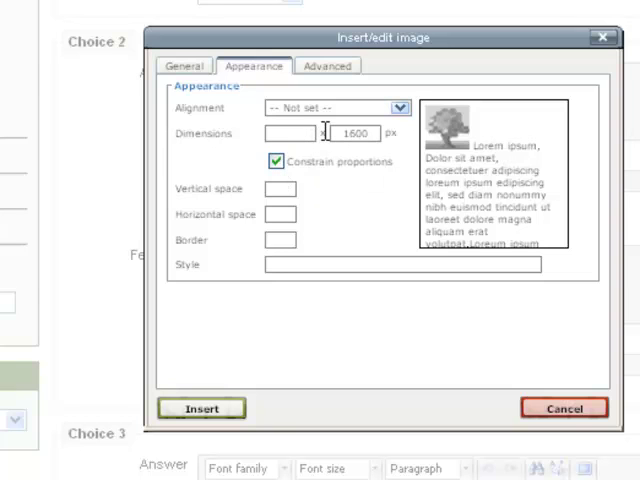
pyautogui.write('250')
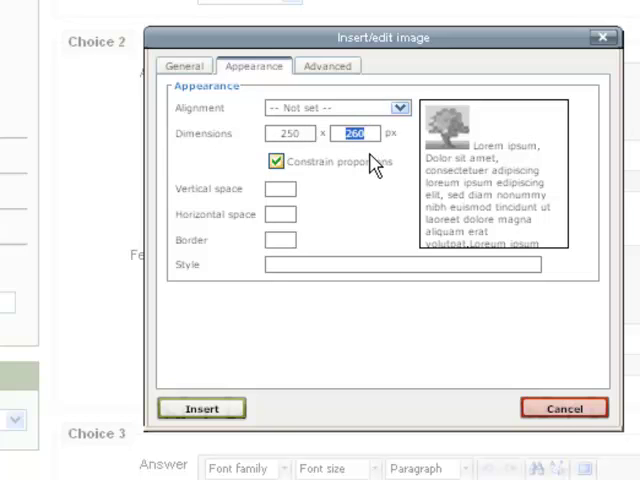
pyautogui.click(200, 408)
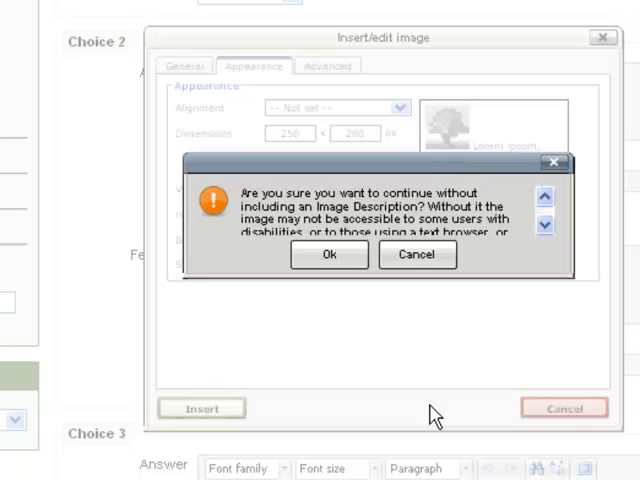
pyautogui.click(328, 254)
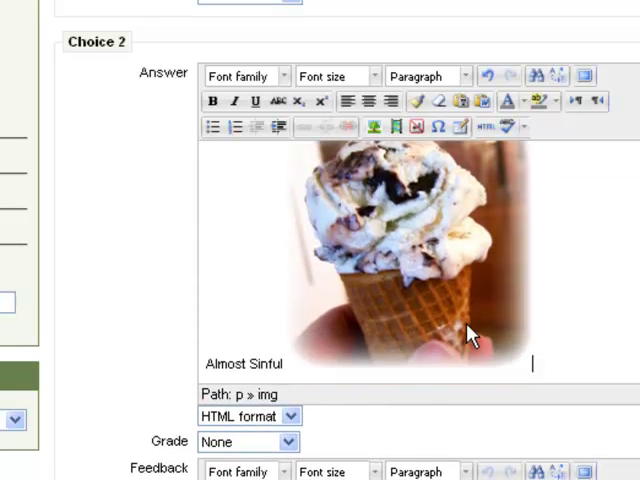
# Enter Over rated. as the Choice 2 feedback.
pyautogui.scroll(-3)
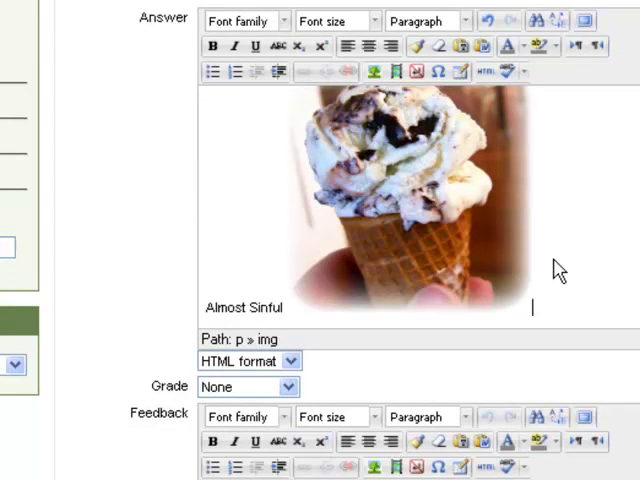
pyautogui.scroll(-3)
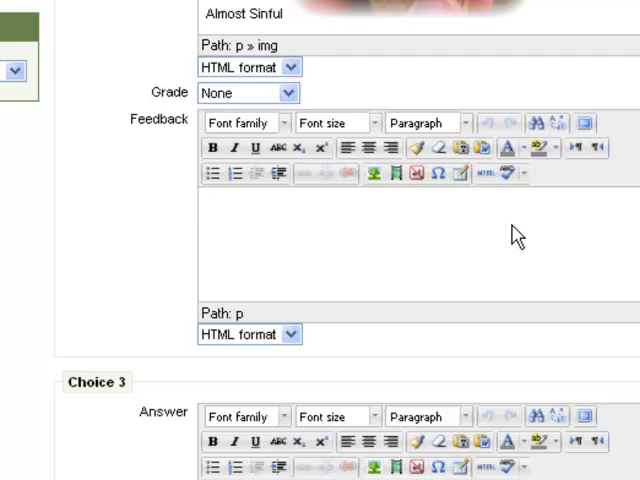
pyautogui.write('o')
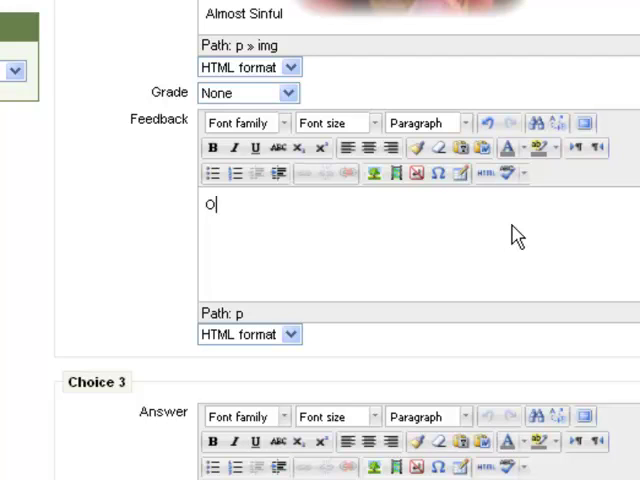
pyautogui.write('ver rated.')
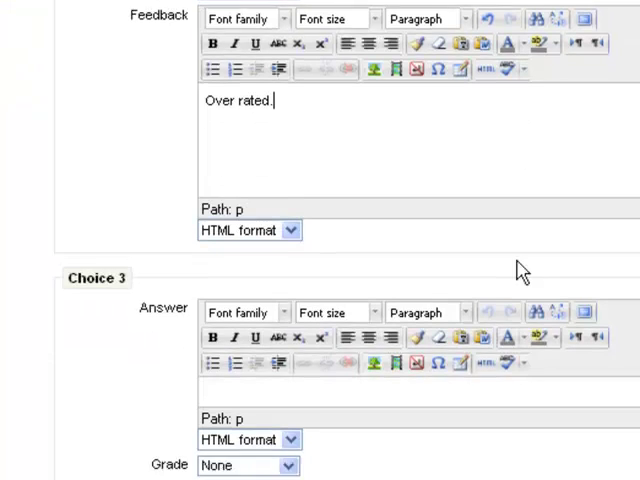
# Enter 'strawberry' as the Choice 3 answer text.
pyautogui.scroll(-3)
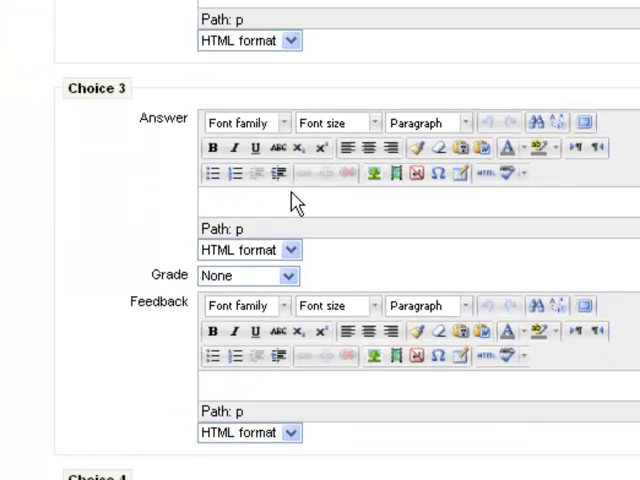
pyautogui.write('straw')
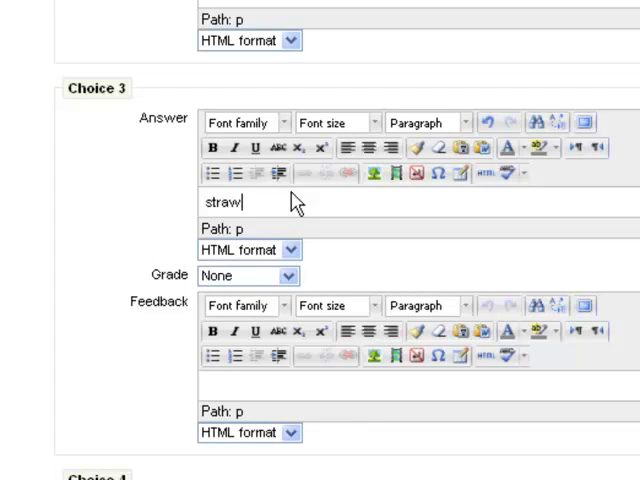
pyautogui.write('berry')
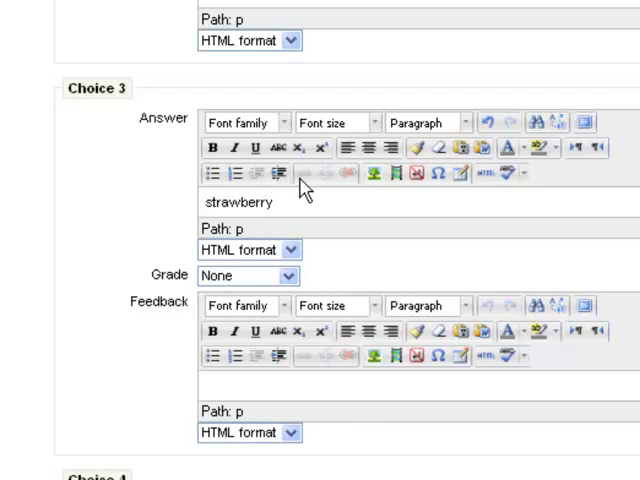
pyautogui.scroll(-3)
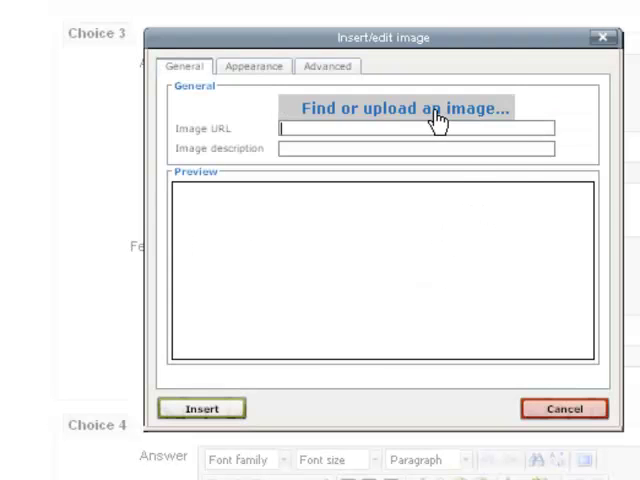
# Insert the uploaded pink strawberry ice cream cone picture into the Choice 3 answer.
pyautogui.click(404, 108)
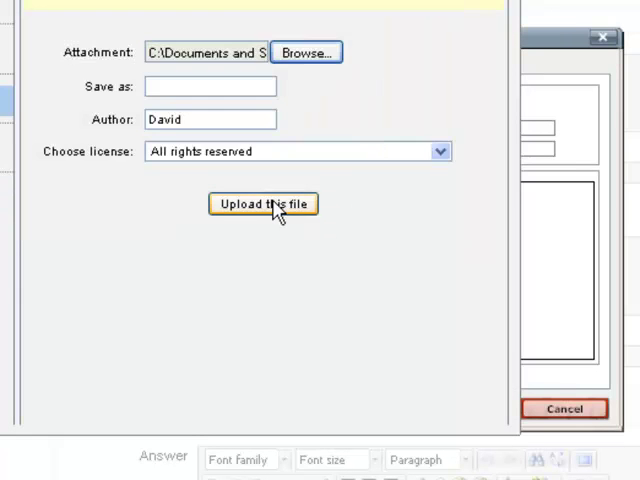
pyautogui.click(264, 204)
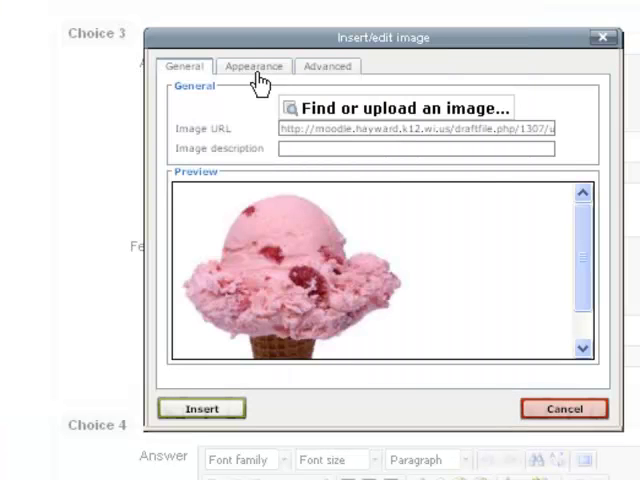
pyautogui.click(254, 64)
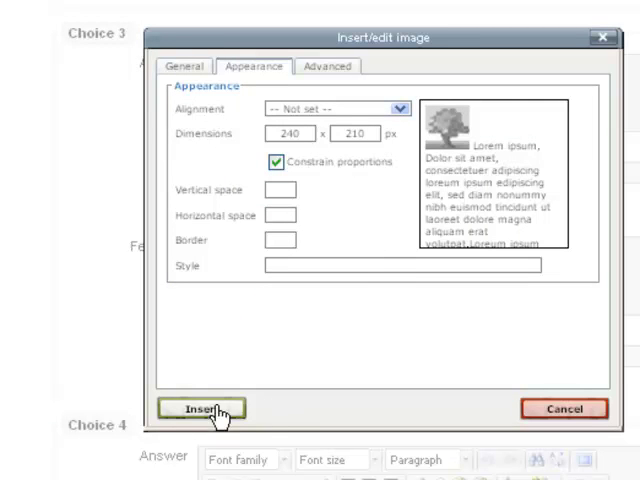
pyautogui.click(200, 408)
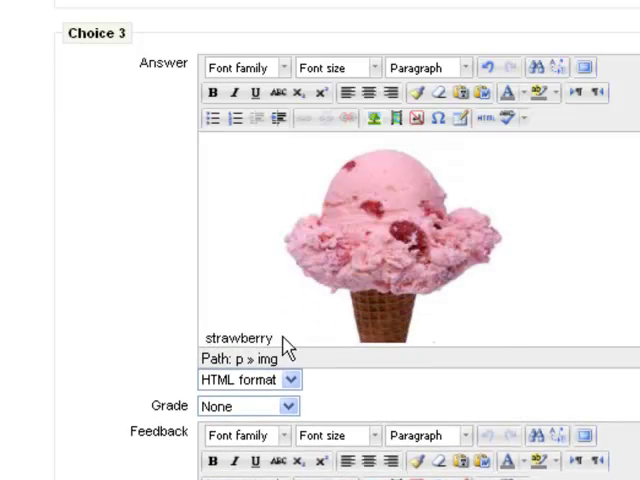
# Grade Choice 3 at 50% and write feedback beginning "Strawberry's OK, but…".
pyautogui.scroll(-3)
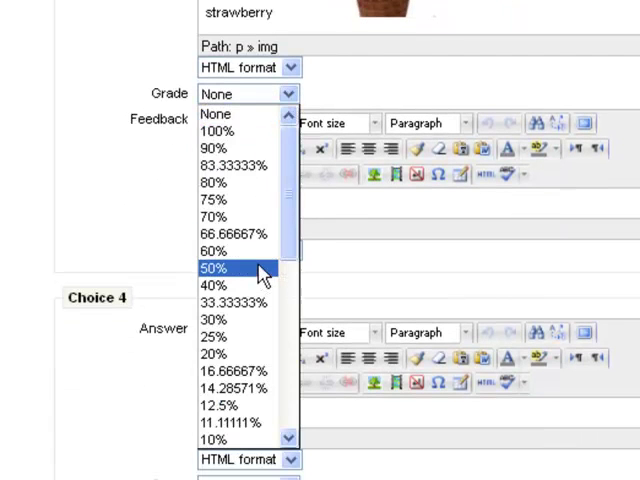
pyautogui.click(212, 268)
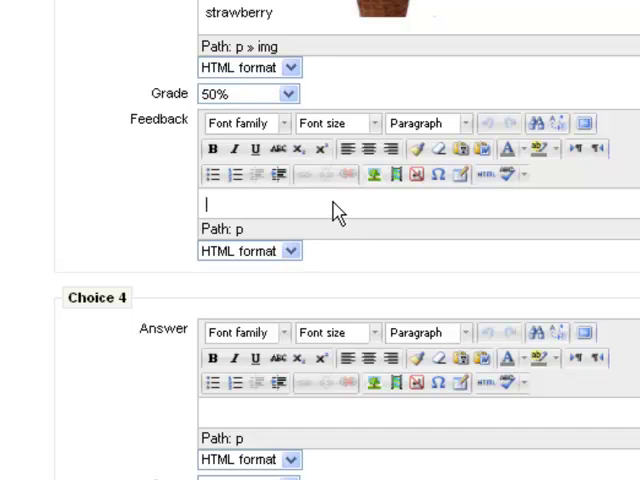
pyautogui.write('Strw')
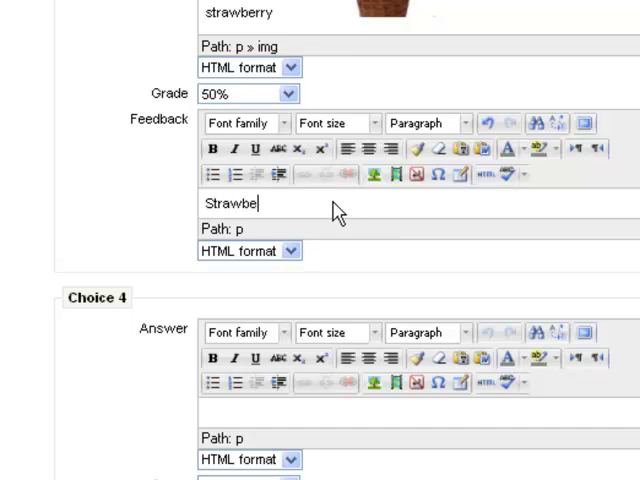
pyautogui.write("rry's OK, but pisc")
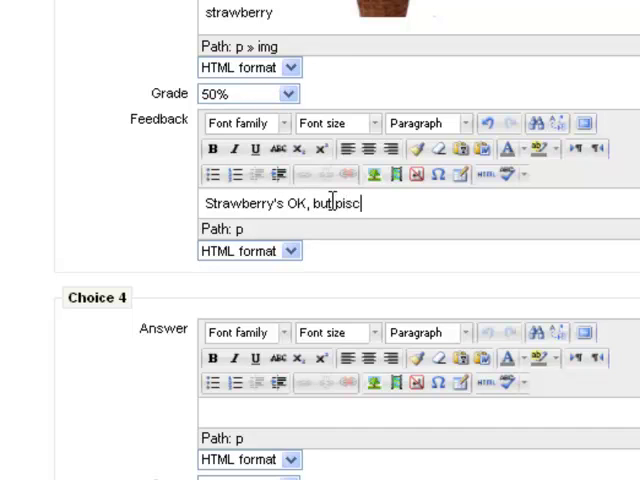
pyautogui.press('Backspace')
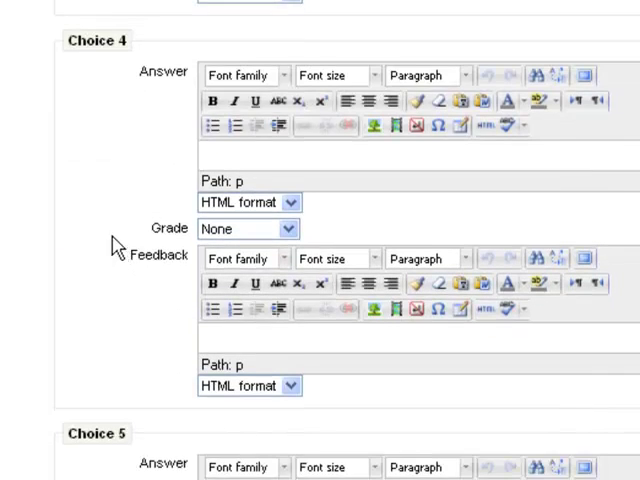
# Scroll past the combined feedback editors to the multiple-tries settings showing the 33.33333% penalty.
pyautogui.scroll(-3)
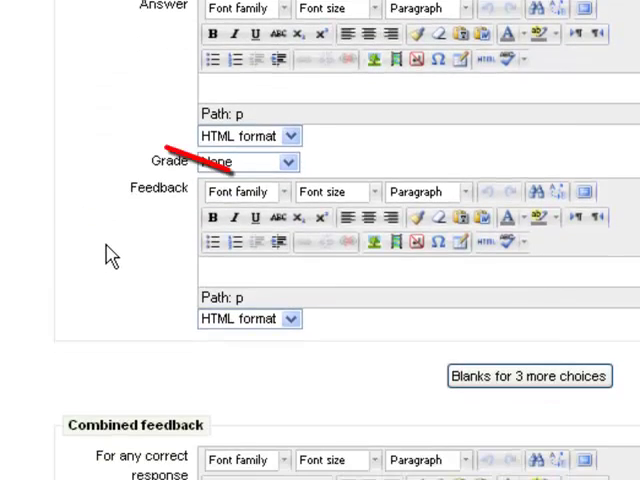
pyautogui.scroll(-3)
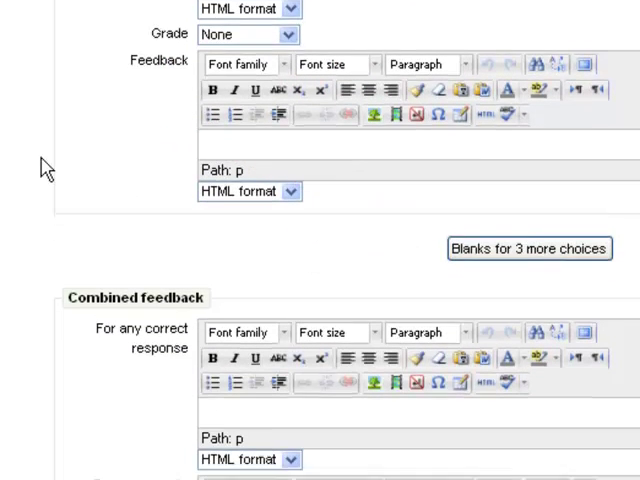
pyautogui.scroll(-3)
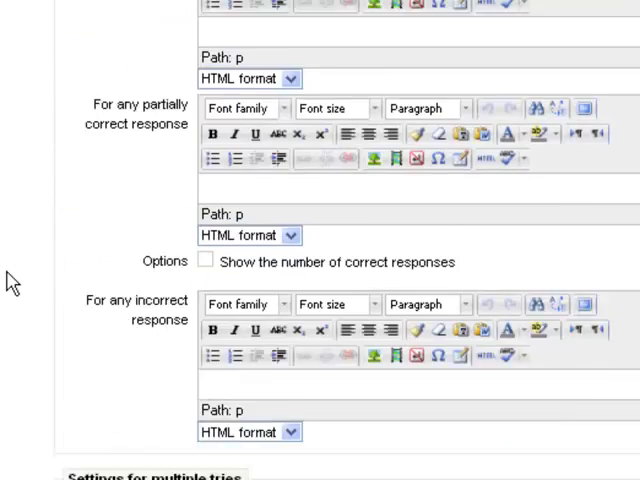
pyautogui.scroll(-3)
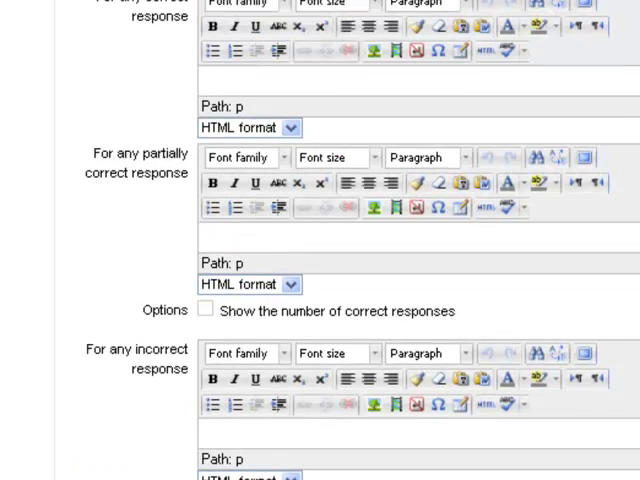
pyautogui.scroll(-3)
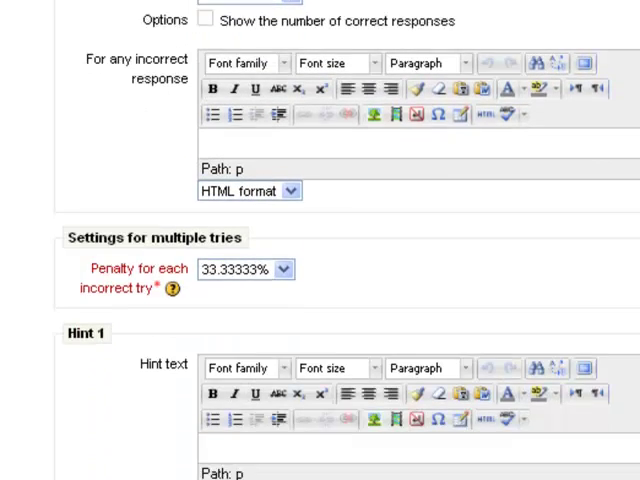
pyautogui.scroll(-3)
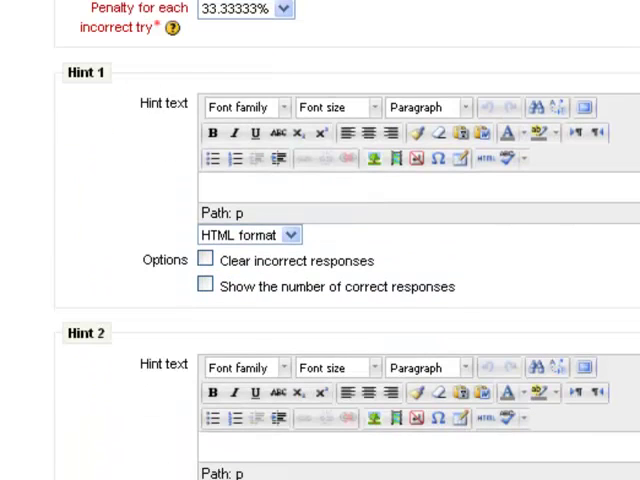
pyautogui.moveTo(362, 8)
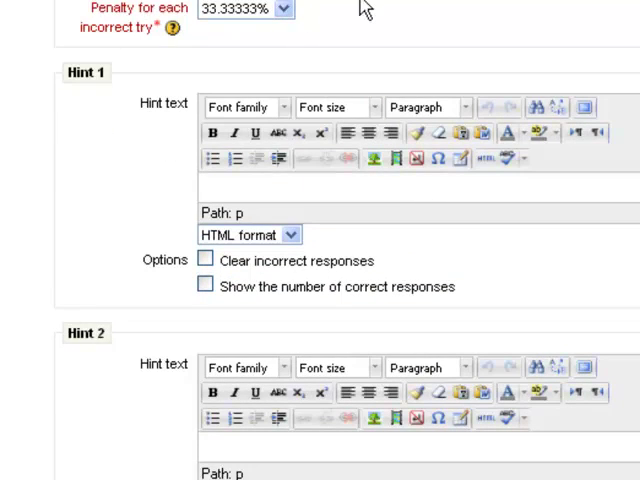
pyautogui.scroll(-3)
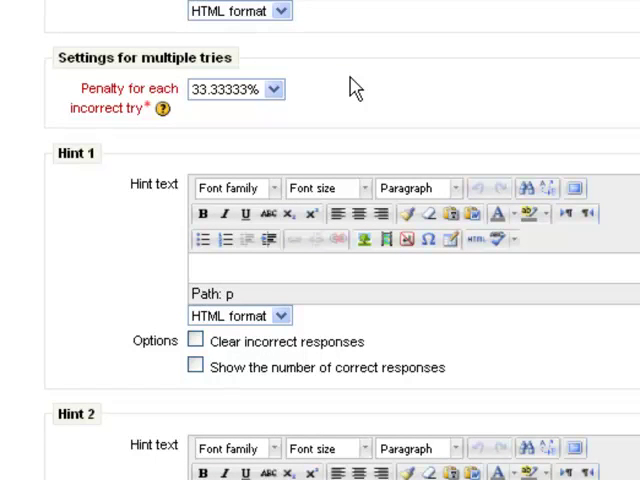
pyautogui.moveTo(348, 80)
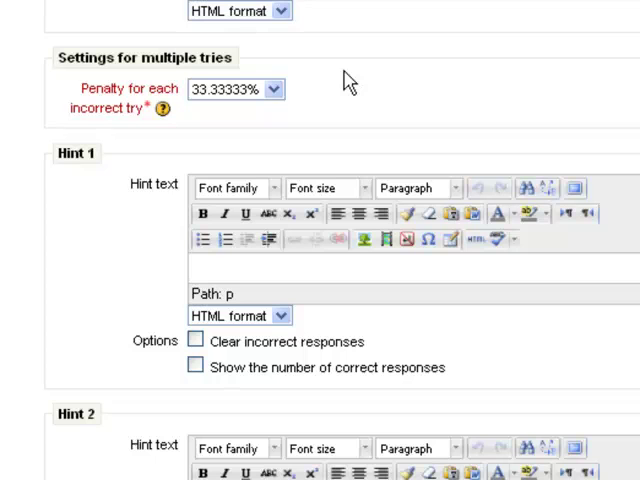
pyautogui.moveTo(344, 84)
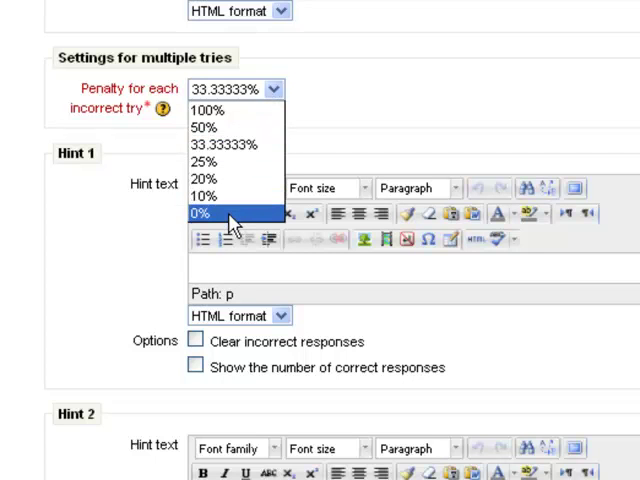
# Set the penalty for each incorrect try to 0% and move down past the hints to the Tags section.
pyautogui.click(204, 212)
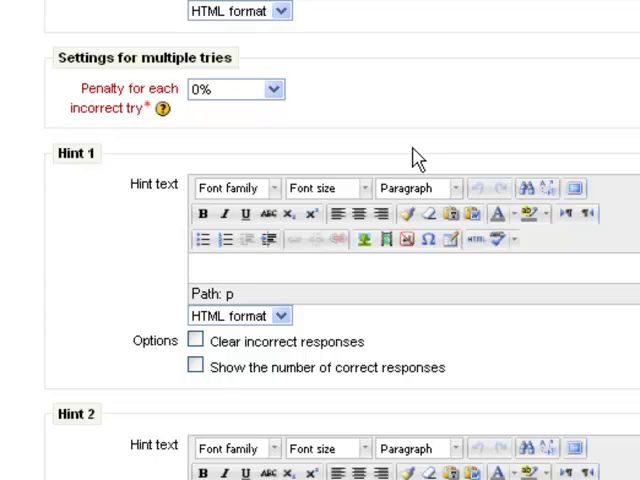
pyautogui.moveTo(384, 152)
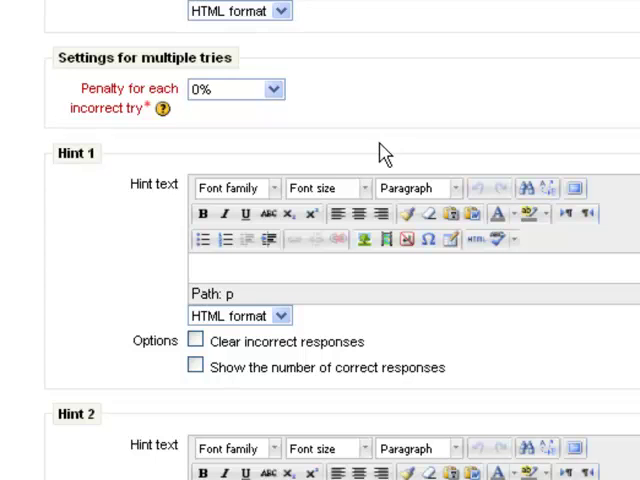
pyautogui.scroll(-3)
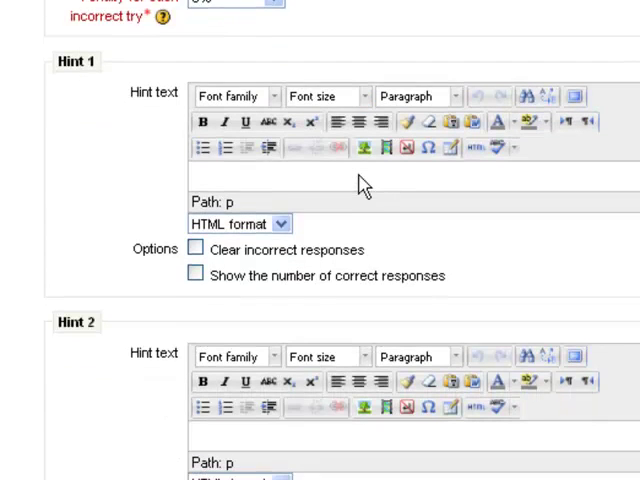
pyautogui.scroll(-3)
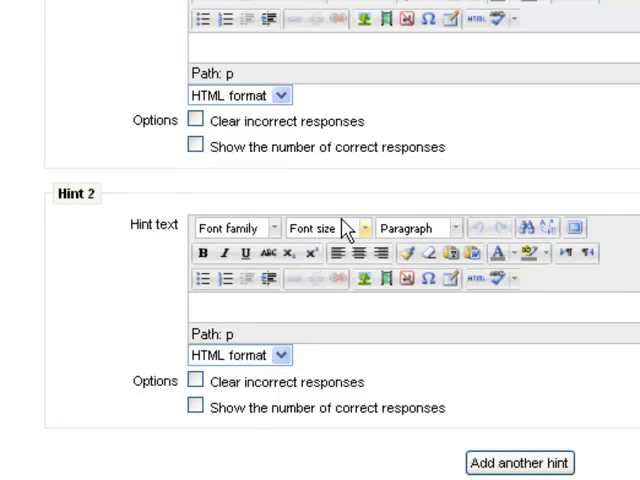
pyautogui.scroll(-3)
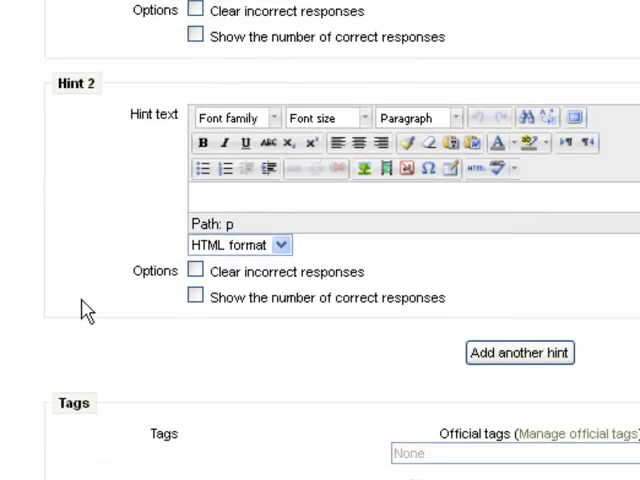
pyautogui.scroll(-3)
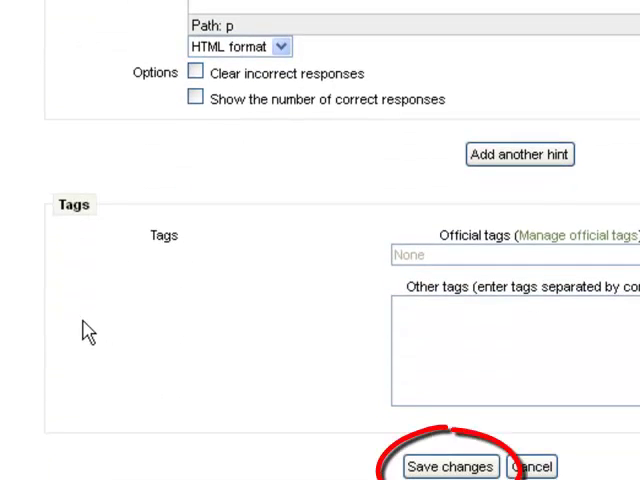
pyautogui.moveTo(278, 208)
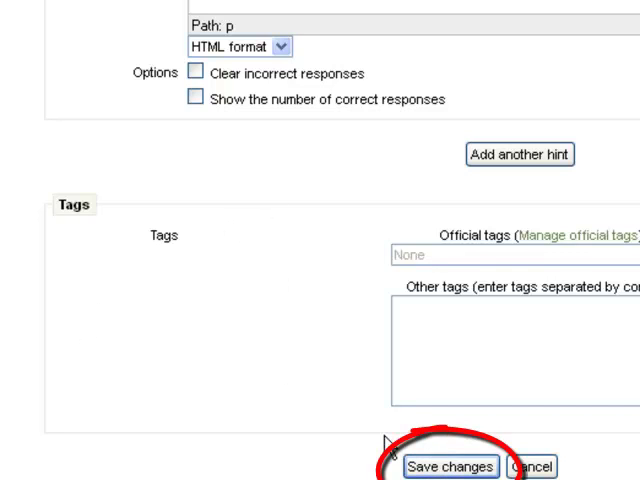
# Save the flavor question so it appears on page 4 of the Ice Cream Quiz.
pyautogui.click(448, 468)
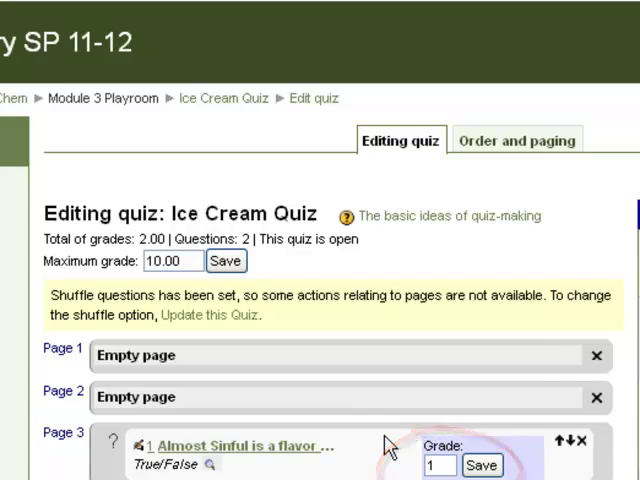
pyautogui.scroll(-3)
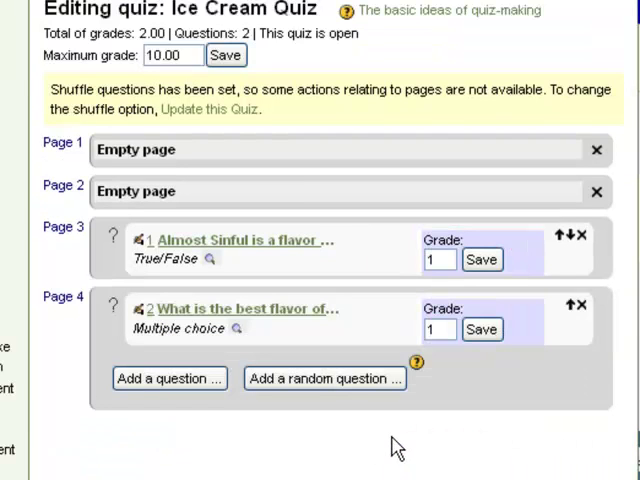
pyautogui.moveTo(248, 332)
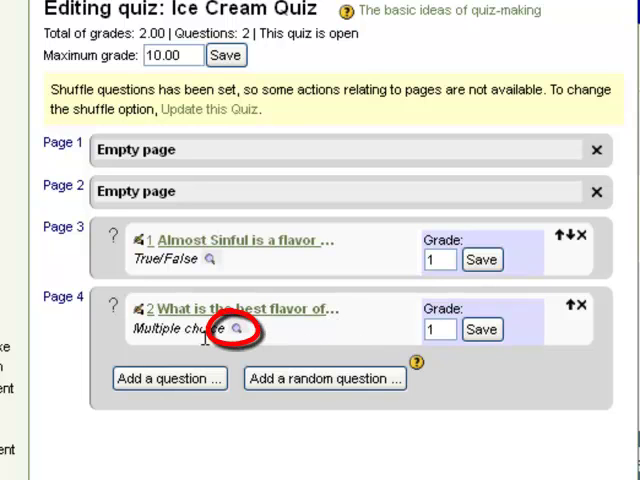
pyautogui.moveTo(230, 330)
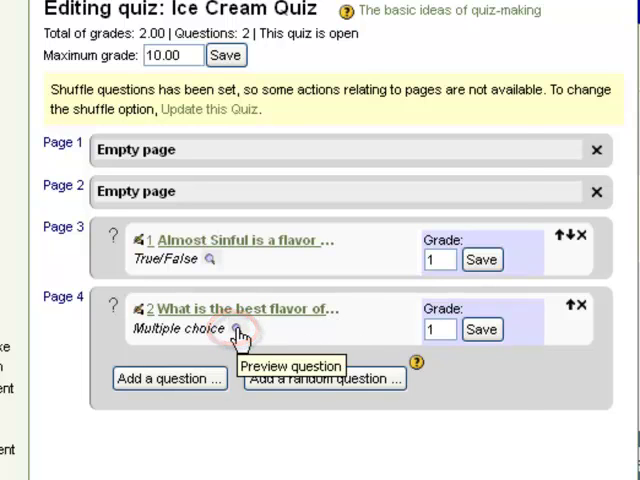
# Preview the flavor question's pictured, shuffled choices and select c. pistachio.
pyautogui.click(228, 336)
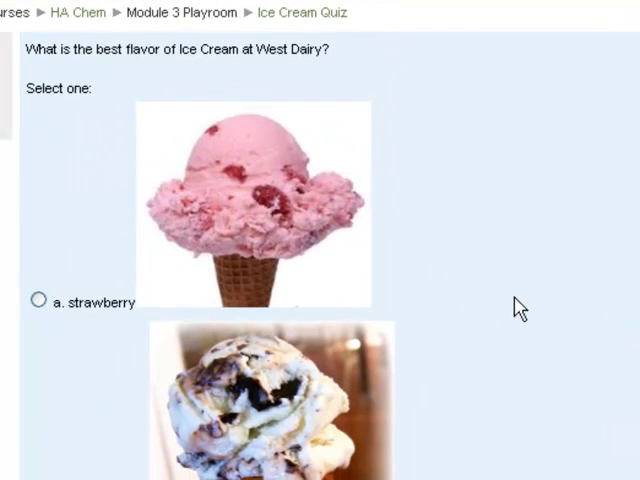
pyautogui.scroll(-3)
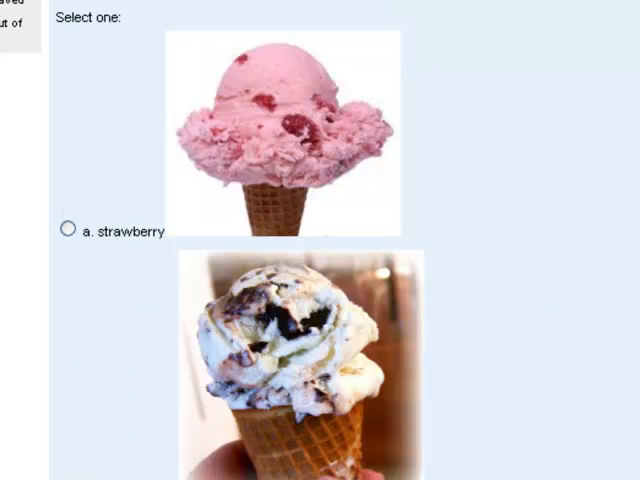
pyautogui.click(68, 396)
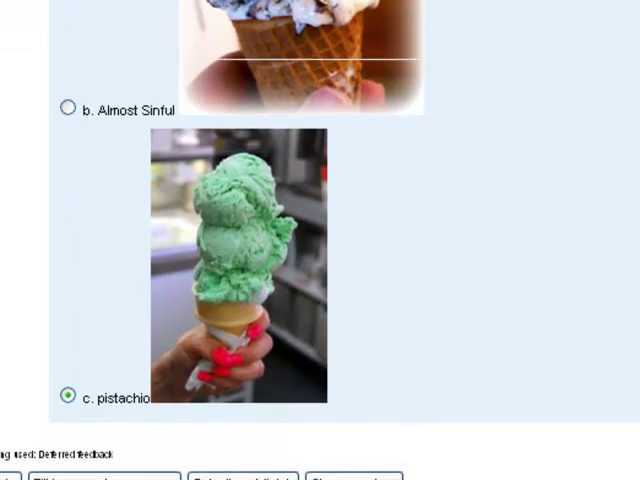
pyautogui.scroll(-3)
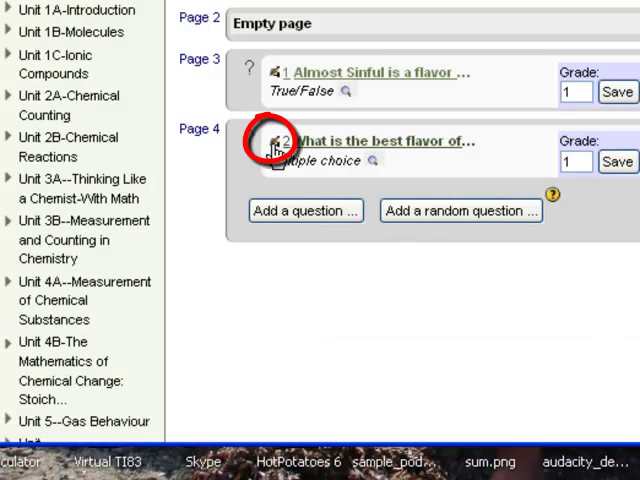
pyautogui.moveTo(276, 148)
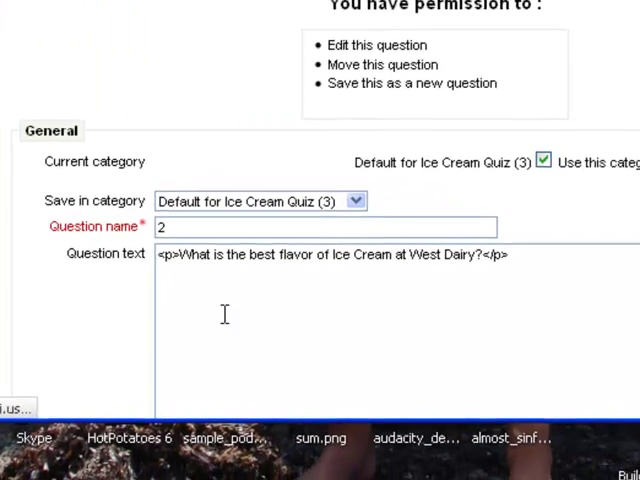
# Scroll through the reopened question form to its end with the creation and last-saved details.
pyautogui.scroll(-3)
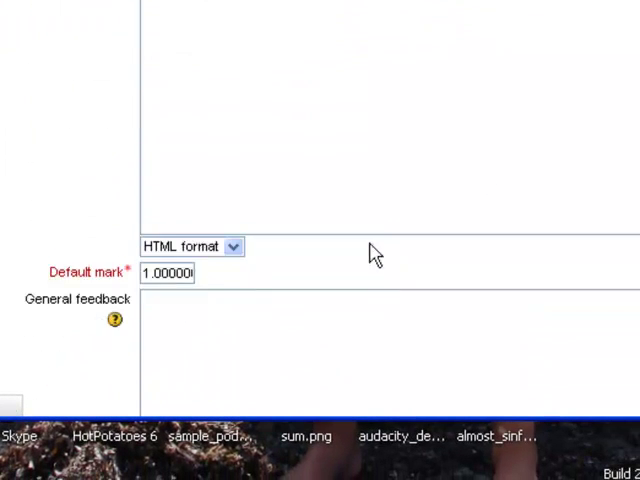
pyautogui.scroll(-3)
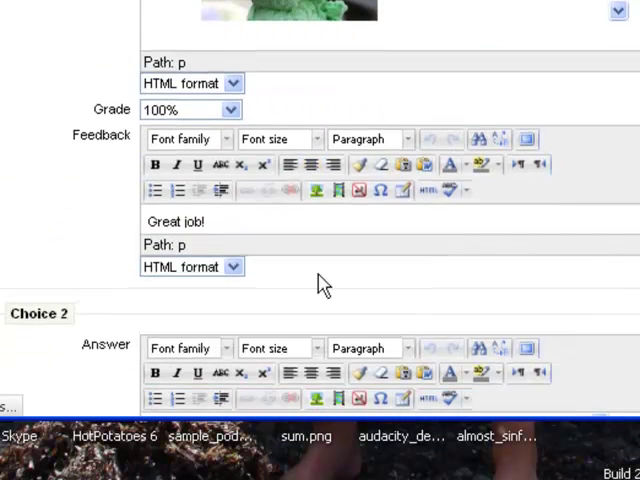
pyautogui.scroll(-3)
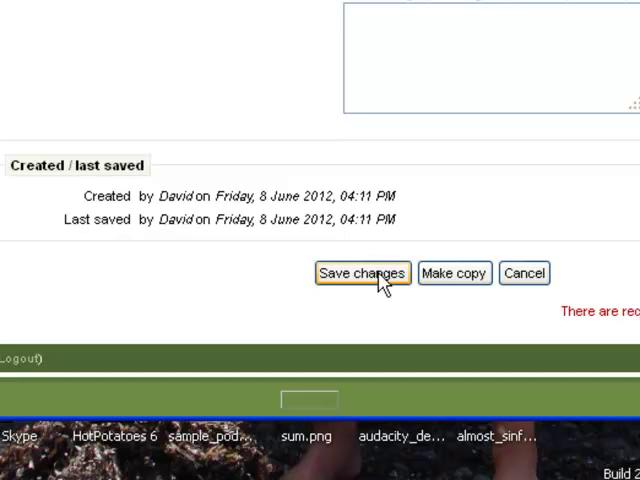
pyautogui.moveTo(596, 216)
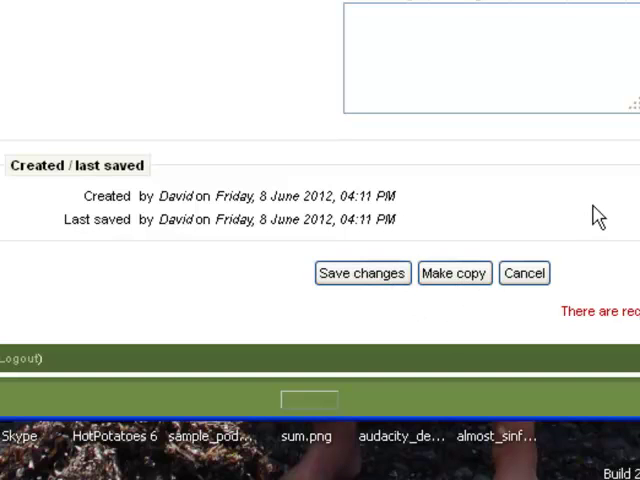